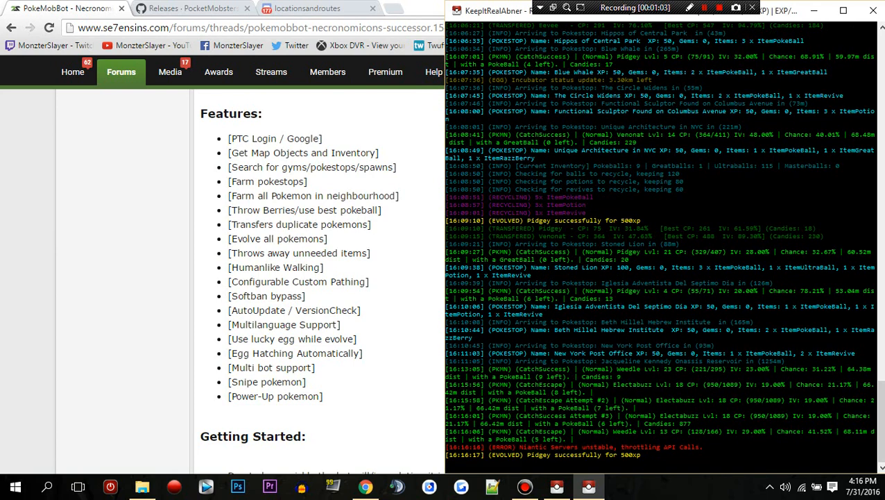
Scroll down through the 5e7ensins thread's Features list while the bot console logs beside it
scroll(down, 3)
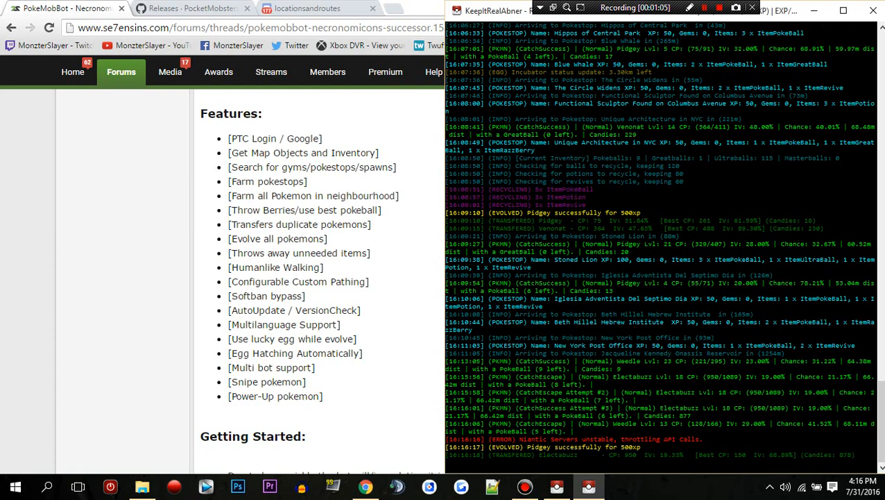
scroll(down, 3)
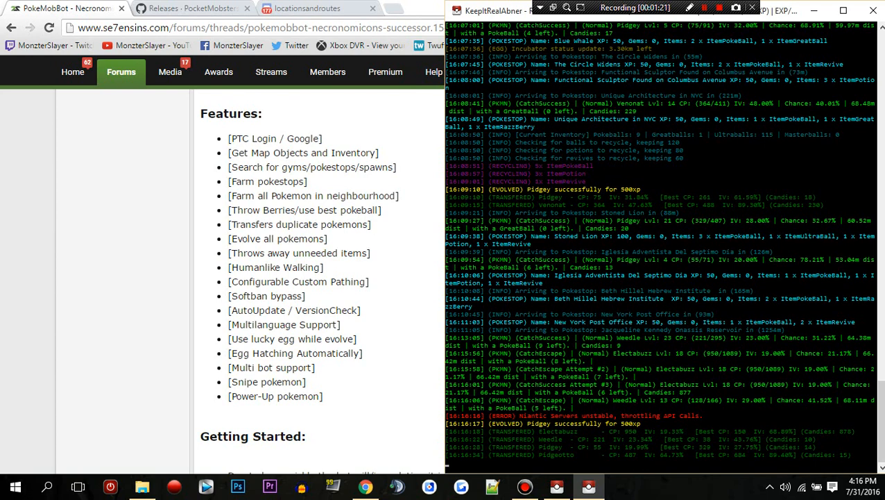
scroll(down, 3)
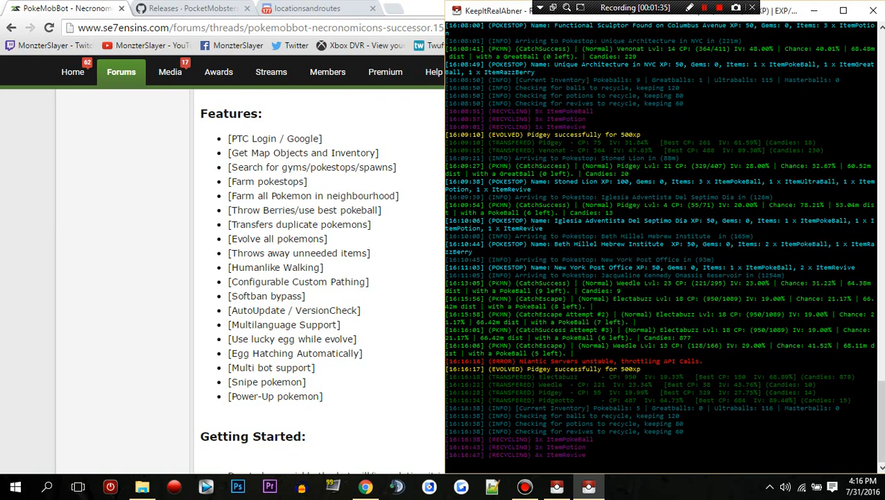
scroll(down, 3)
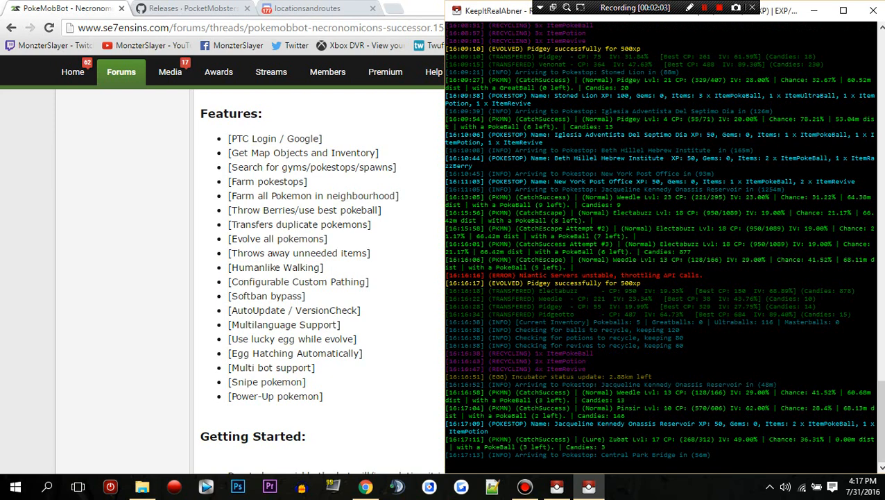
scroll(down, 3)
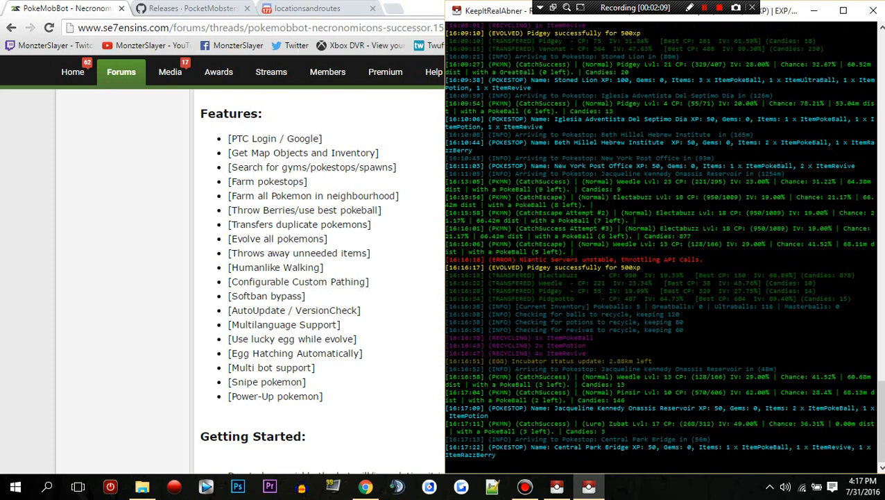
scroll(down, 3)
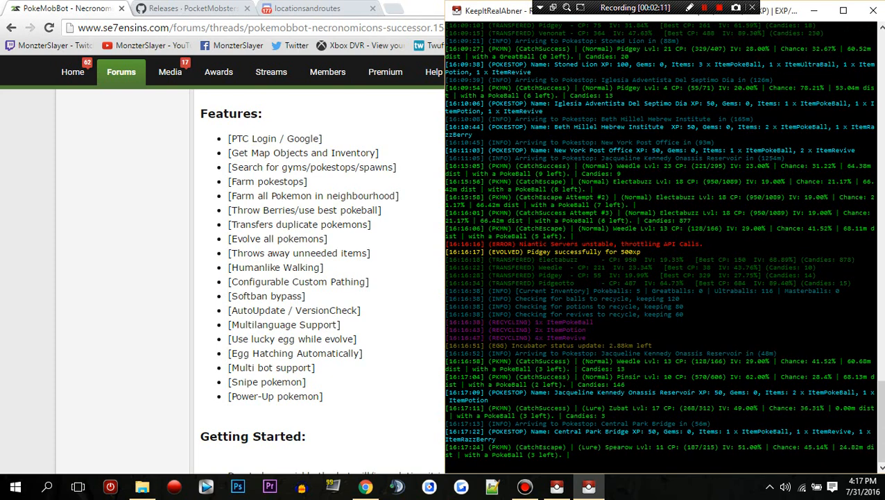
scroll(down, 3)
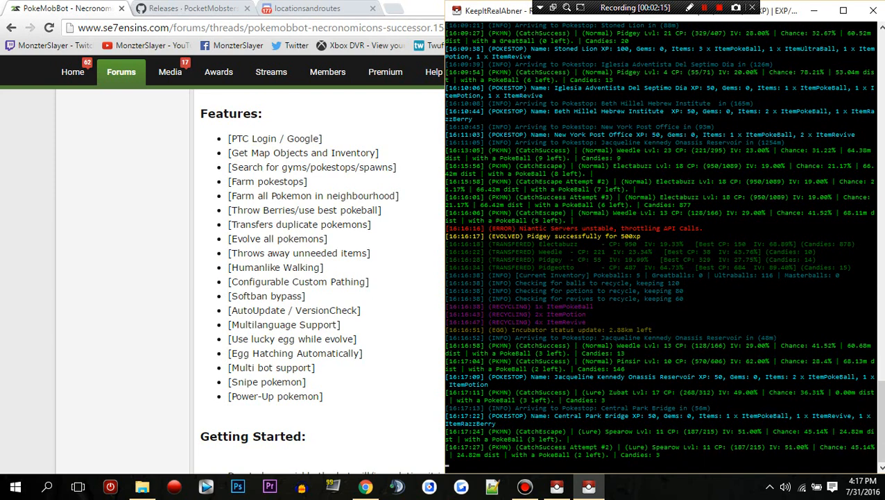
scroll(down, 3)
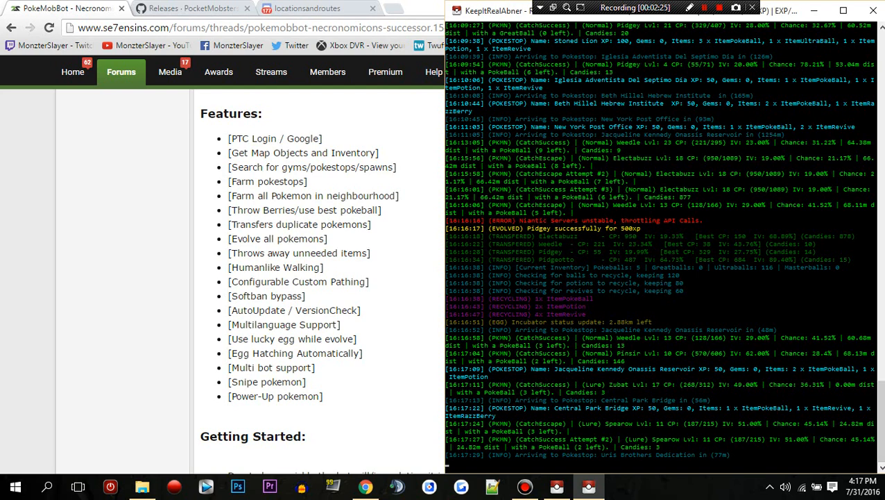
scroll(down, 3)
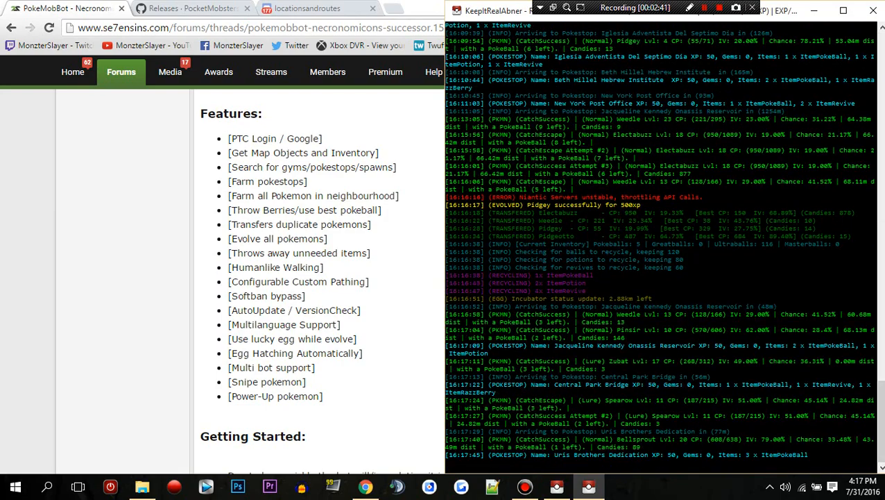
scroll(down, 3)
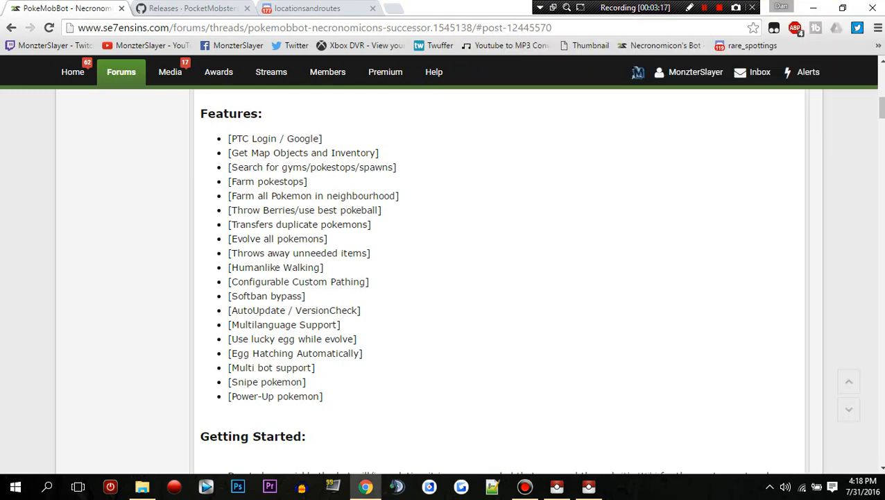
Download Release.zip for PokeMobBot v1.0 from the Releases page into Downloads
scroll(down, 3)
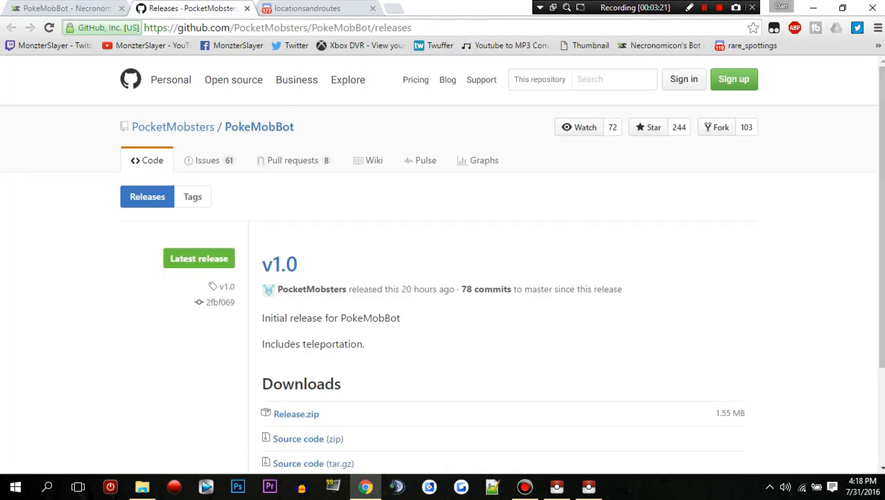
click(297, 414)
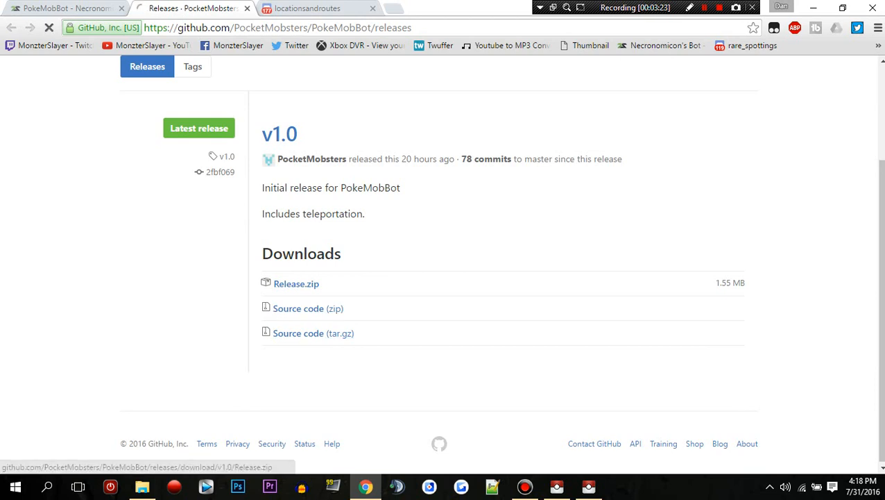
click(297, 283)
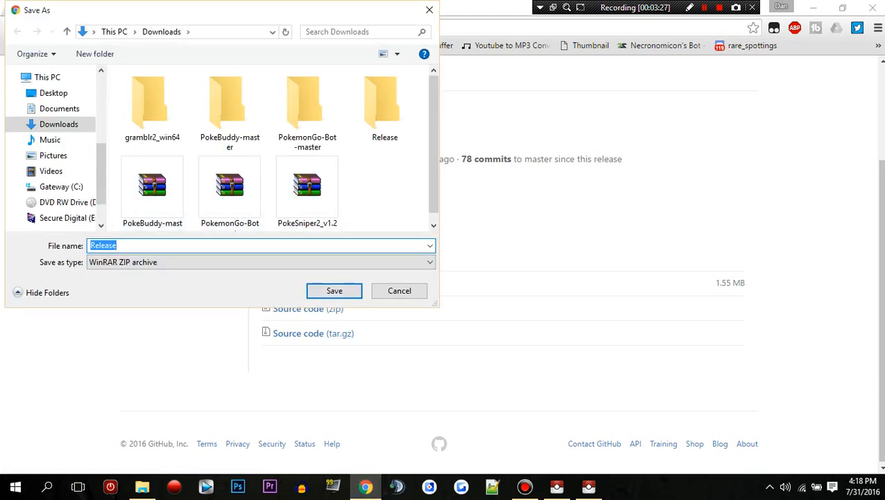
click(333, 290)
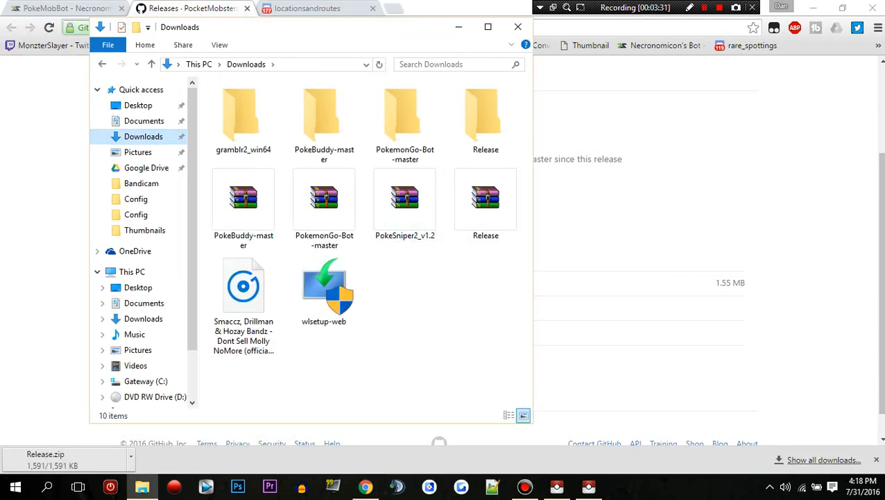
Extract Release.zip into the Downloads\Release folder
right_click(486, 197)
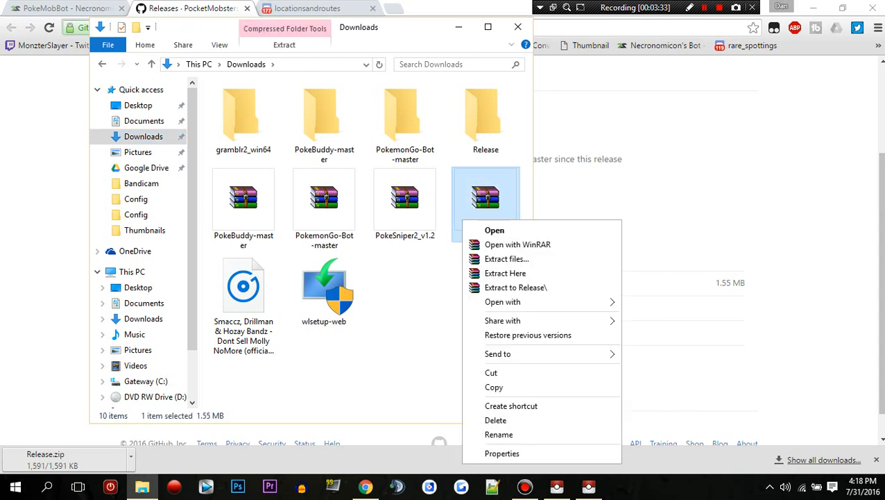
click(506, 258)
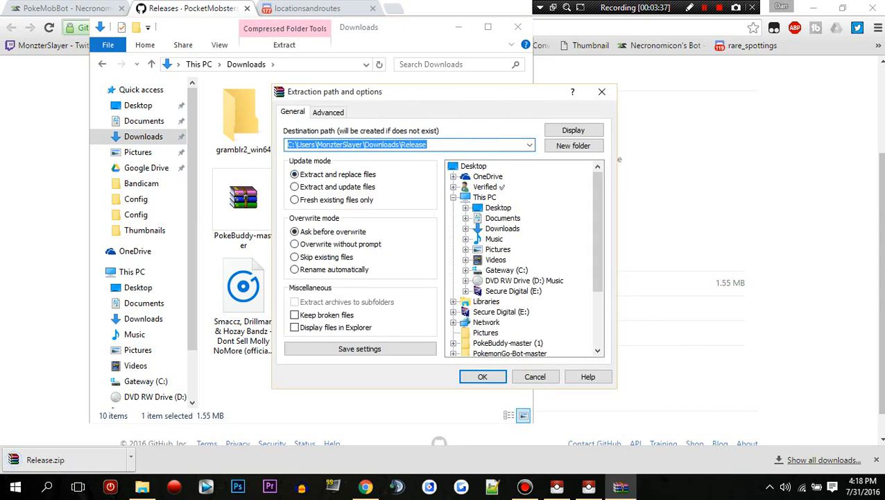
click(483, 376)
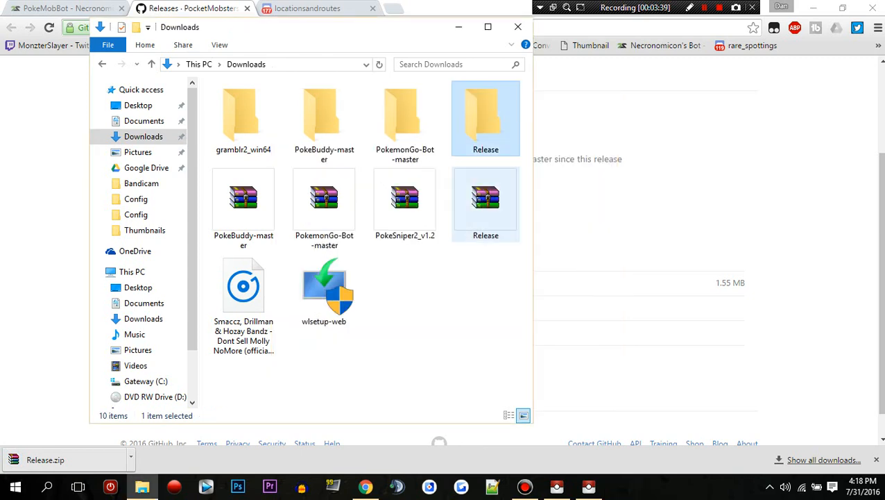
right_click(405, 201)
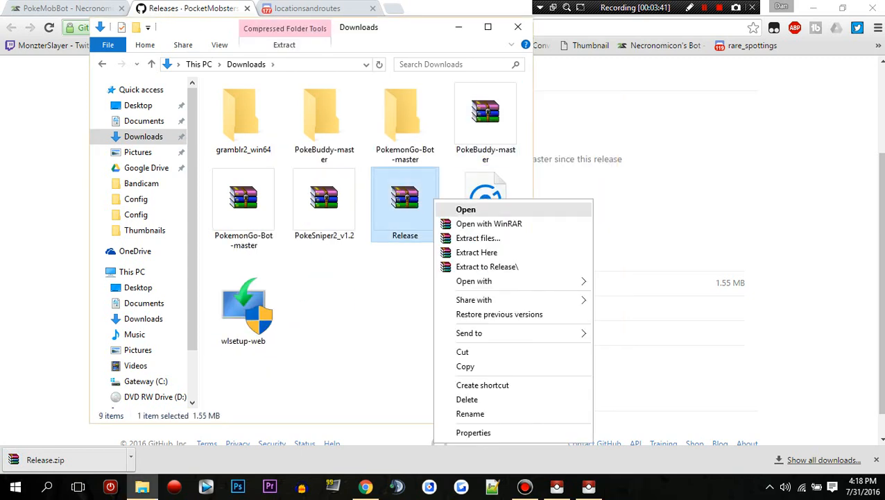
click(476, 252)
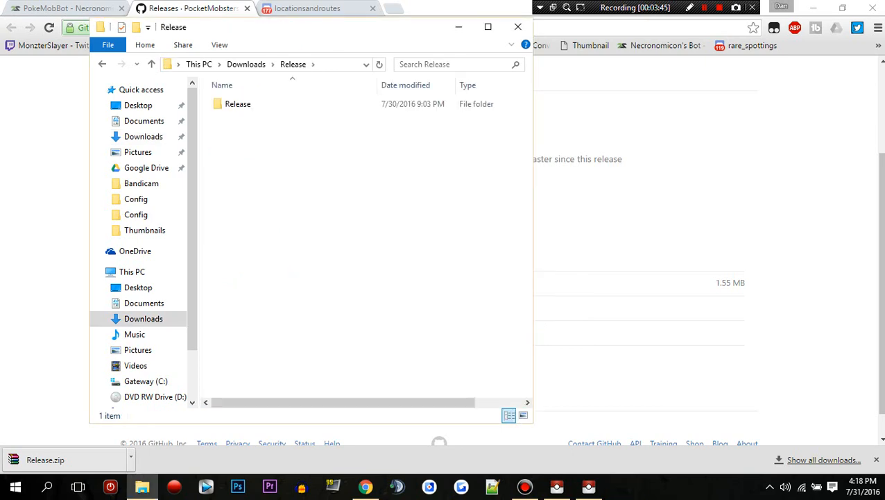
Run PokeMobBot.exe from Release\Release for its first-run default config
double_click(238, 103)
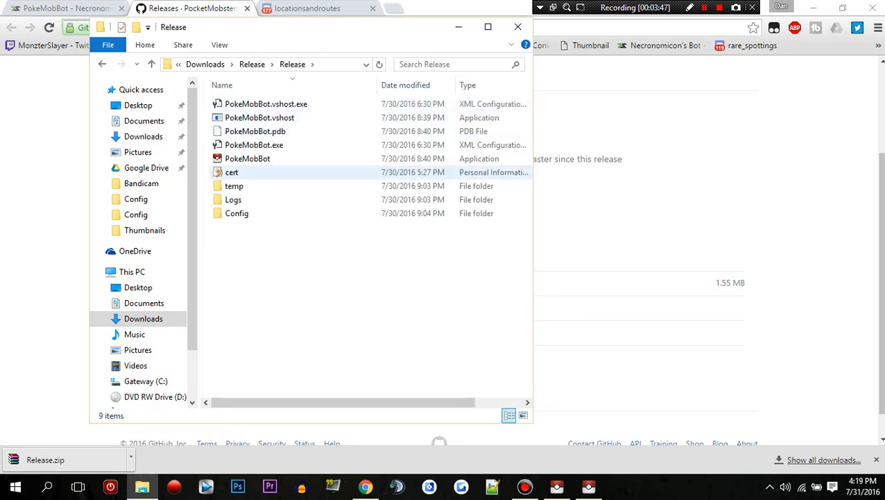
click(247, 158)
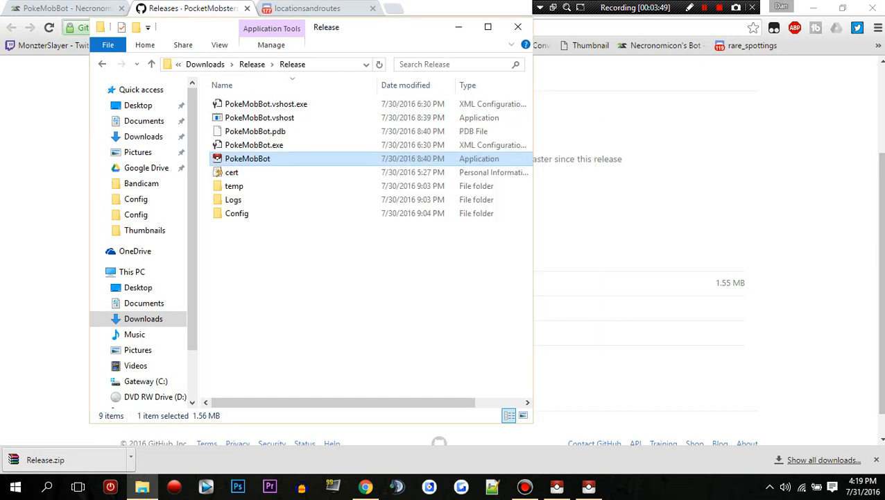
double_click(247, 159)
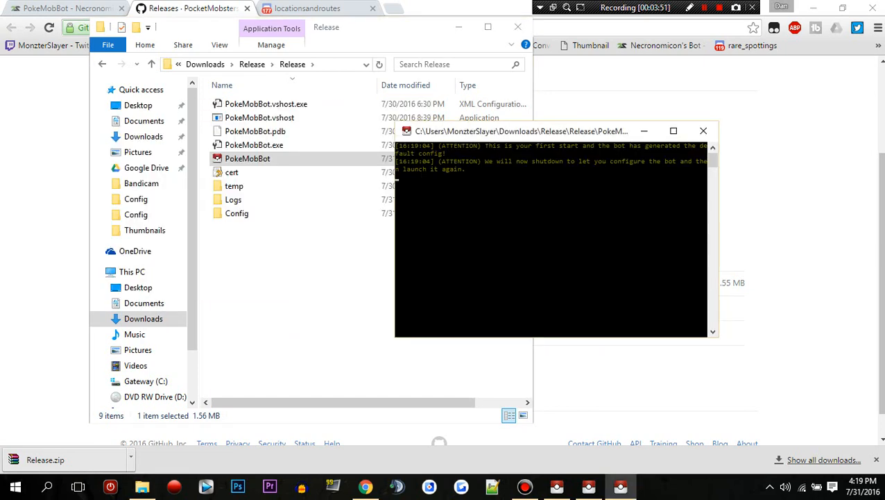
Open auth.json from the Config folder in Notepad
double_click(236, 213)
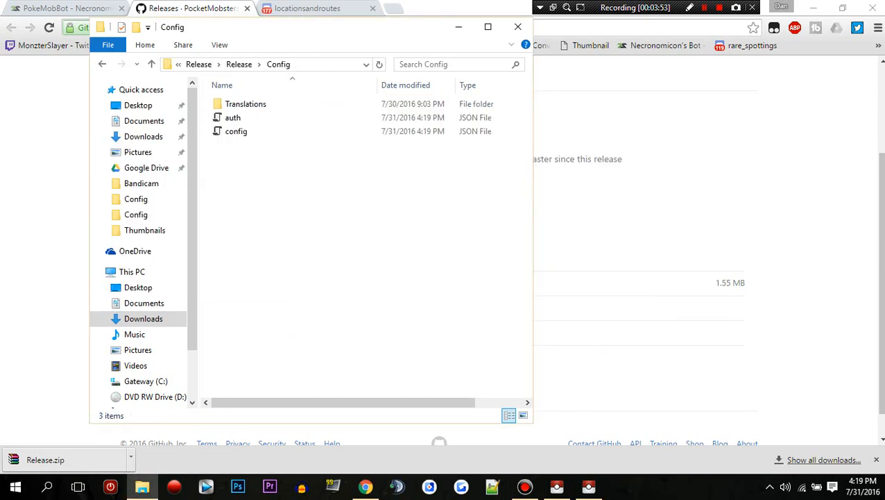
right_click(233, 116)
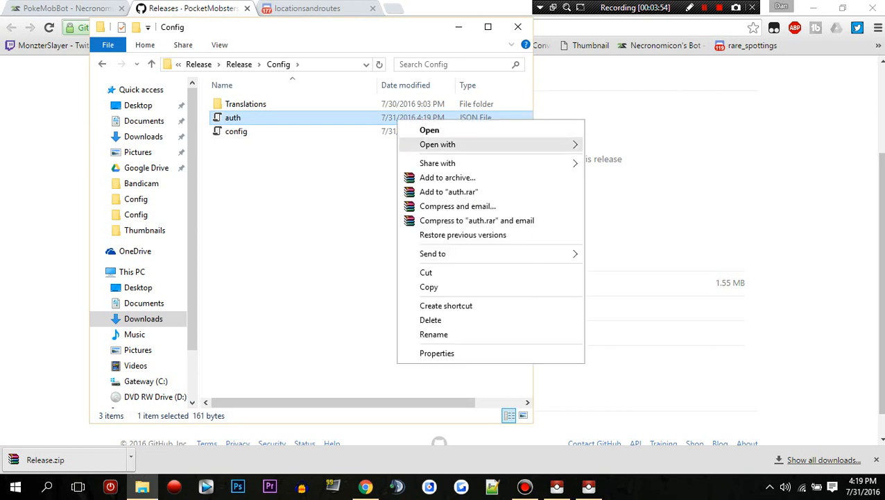
click(430, 131)
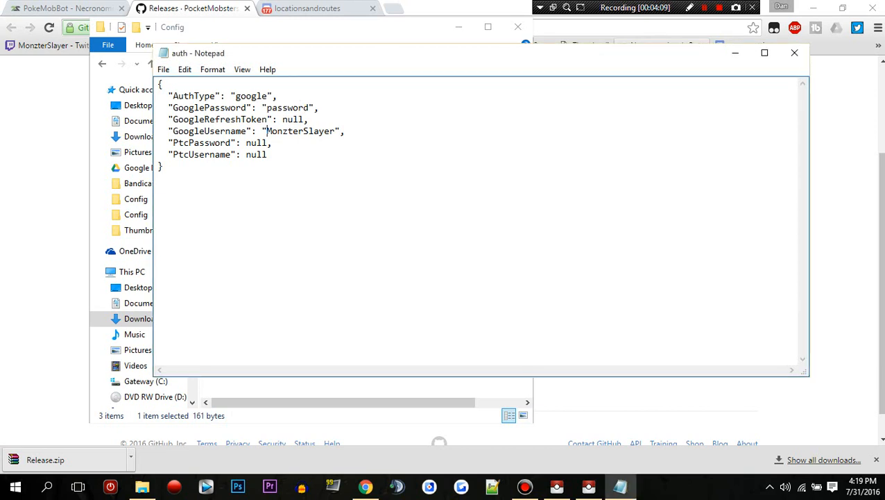
Replace the Google AuthType, password and username values with own credentials, then save and close
double_click(301, 131)
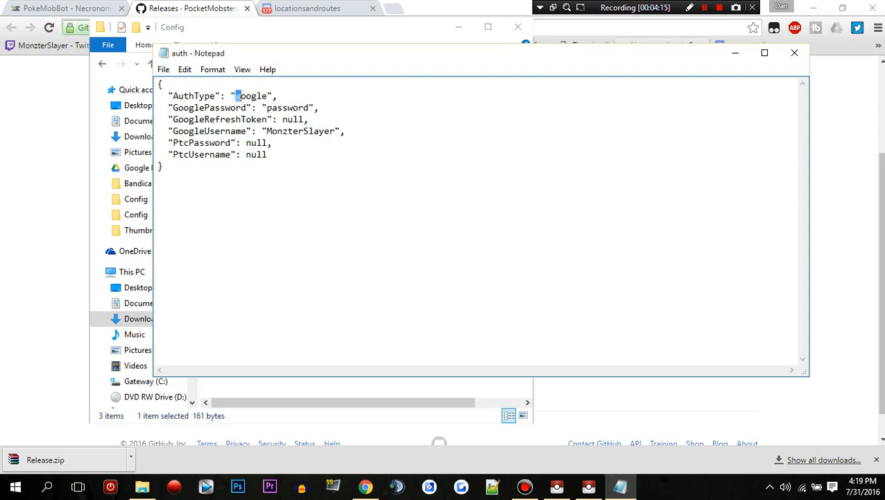
double_click(251, 96)
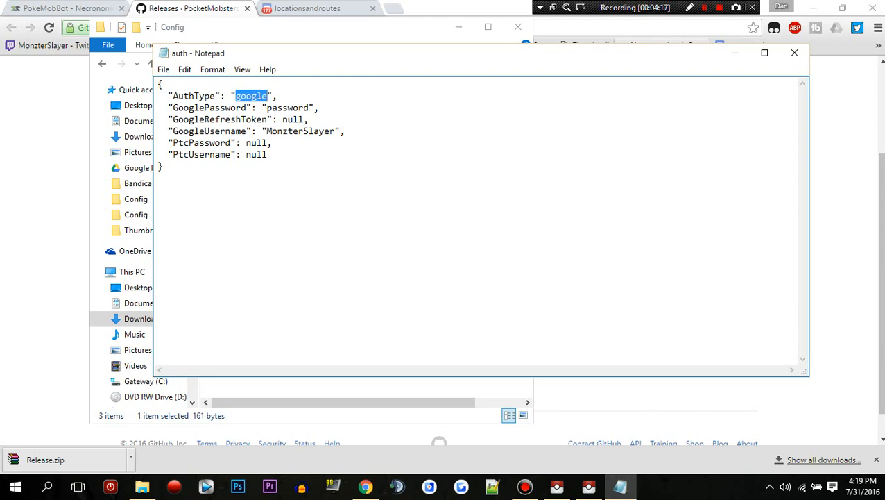
double_click(284, 108)
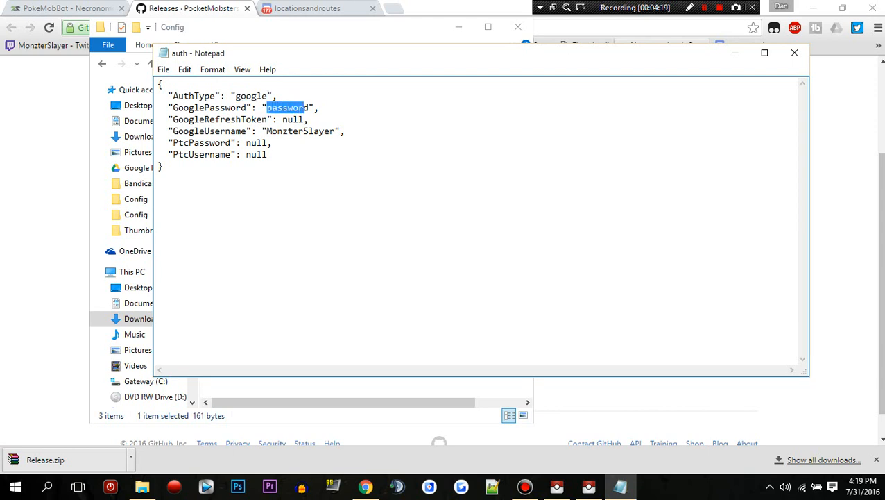
double_click(250, 96)
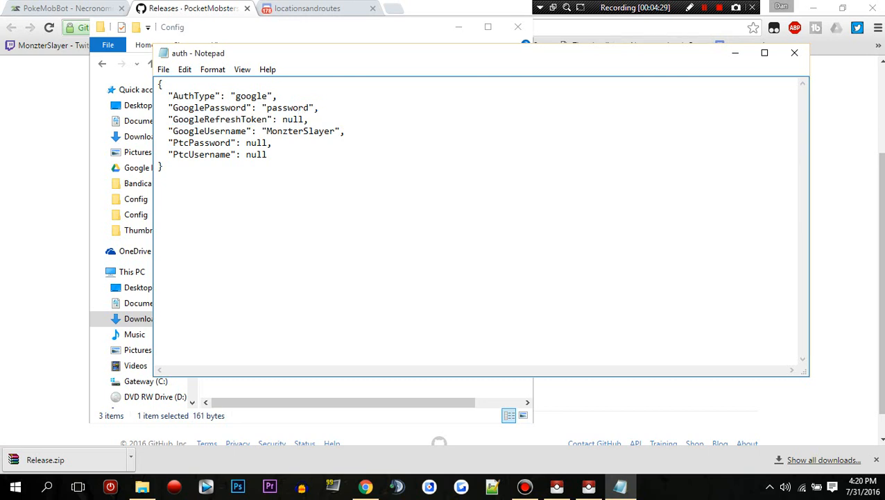
click(794, 53)
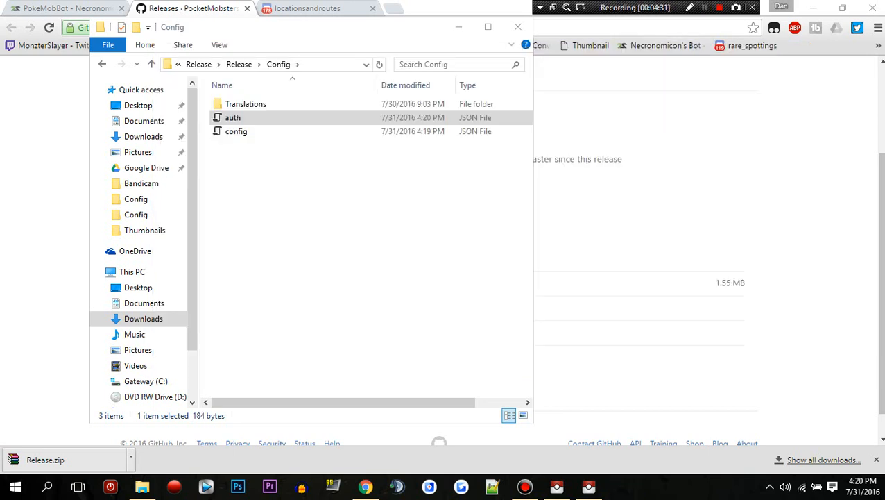
Open config.json from the Config folder in Notepad
right_click(236, 131)
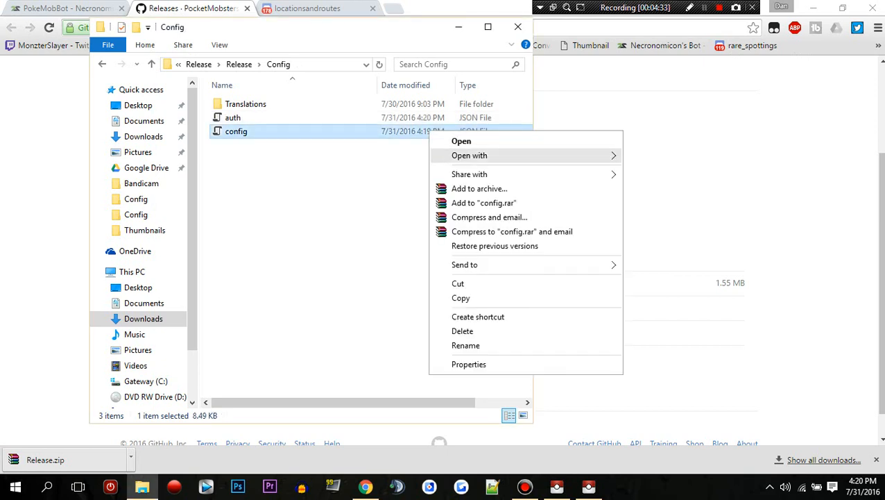
click(461, 141)
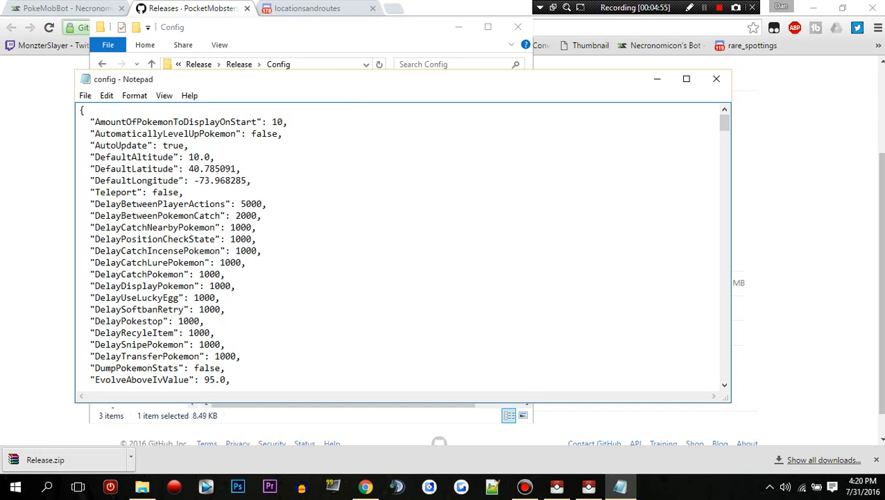
Change AmountOfPokemonToDisplayOnStart from 10 to 15 and review AutomaticallyLevelUpPokemon false
double_click(275, 122)
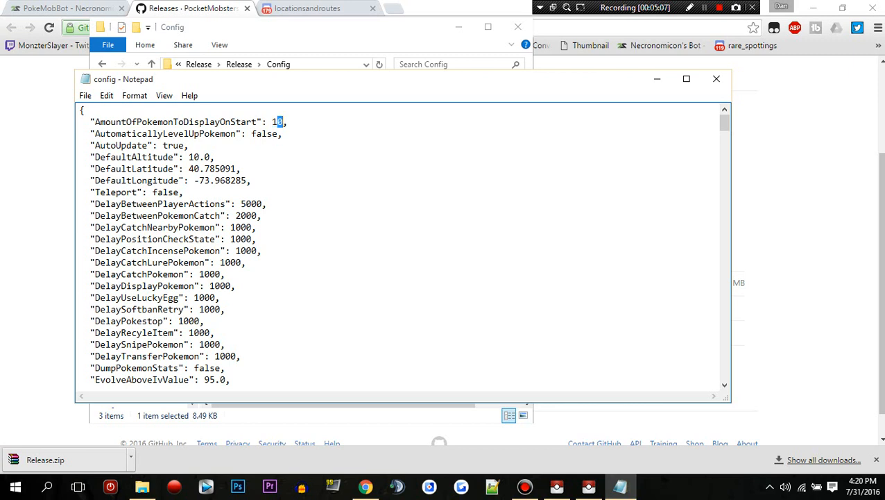
text(5)
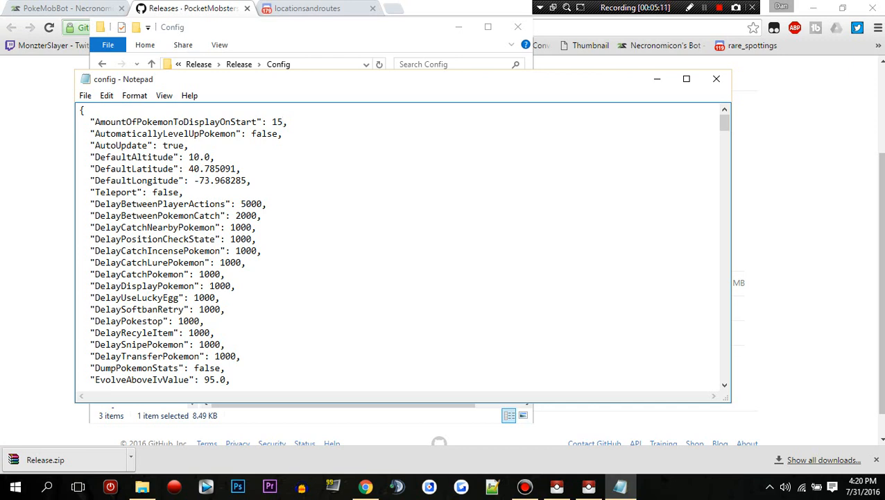
click(251, 133)
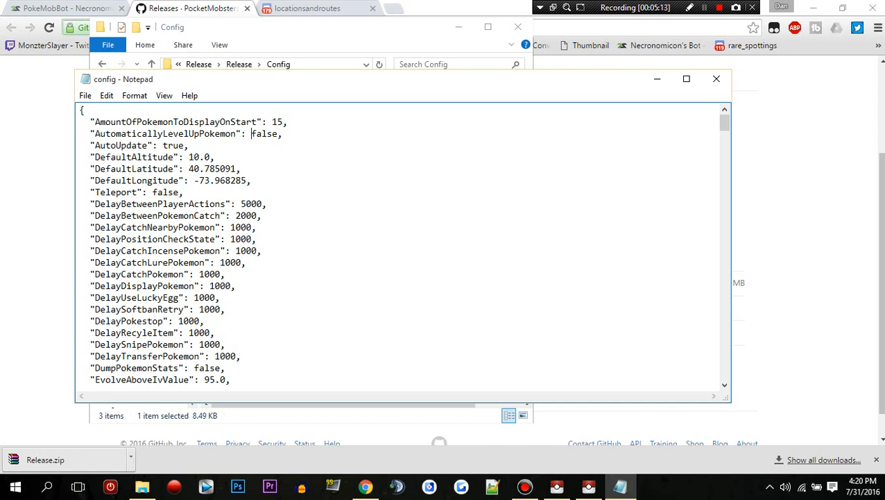
double_click(265, 133)
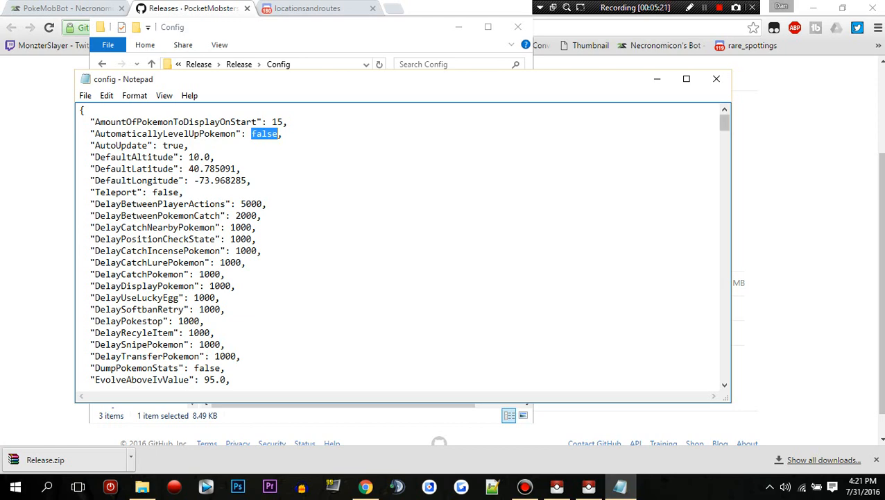
Look through the catch and transfer filters and return to the top of the config
scroll(down, 3)
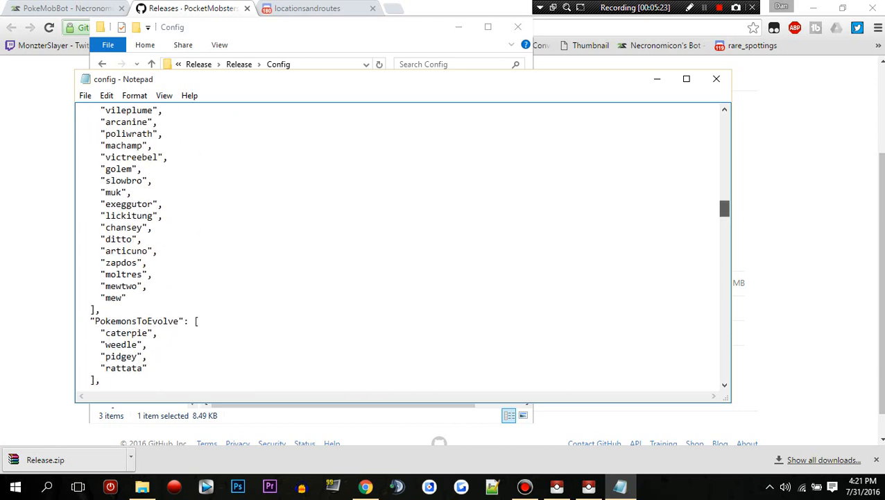
scroll(up, 3)
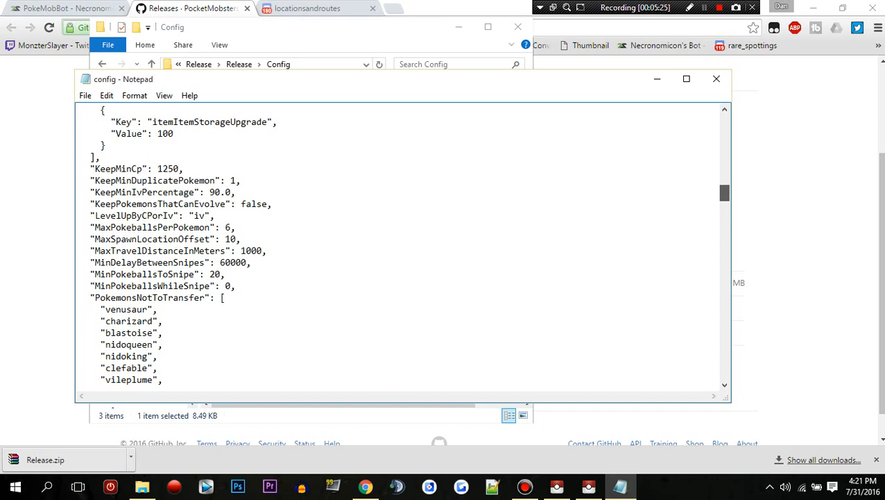
scroll(down, 3)
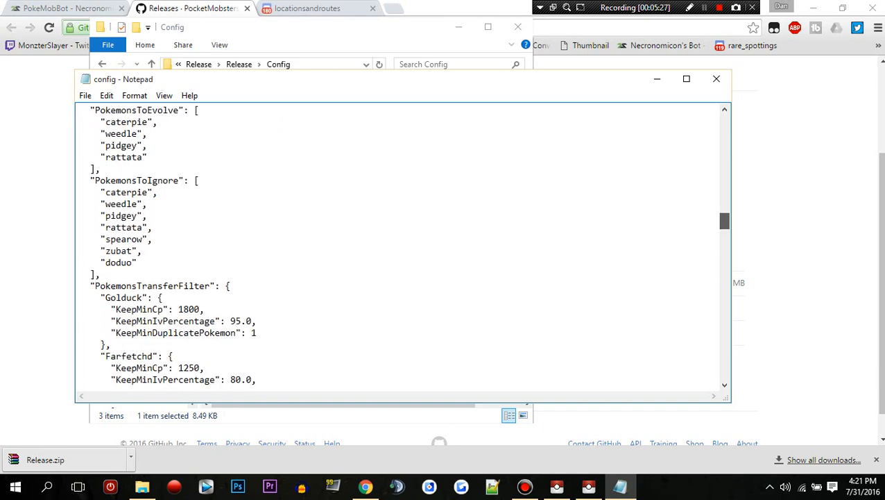
scroll(down, 3)
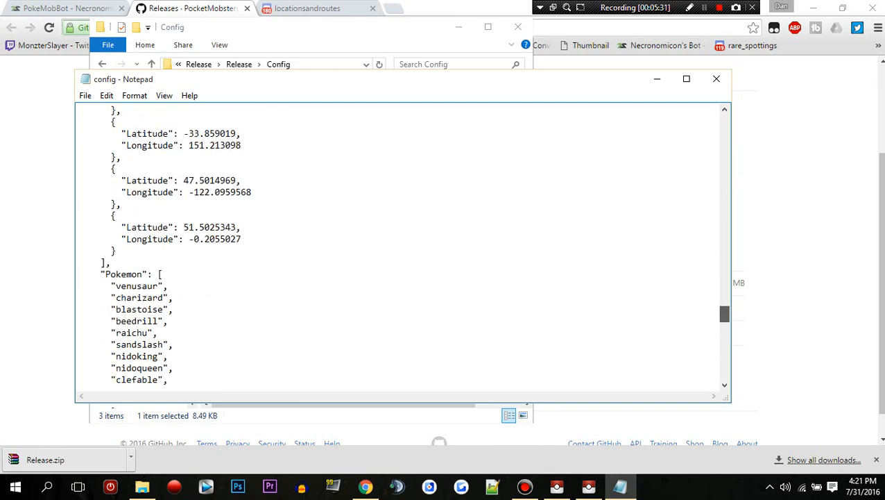
scroll(down, 3)
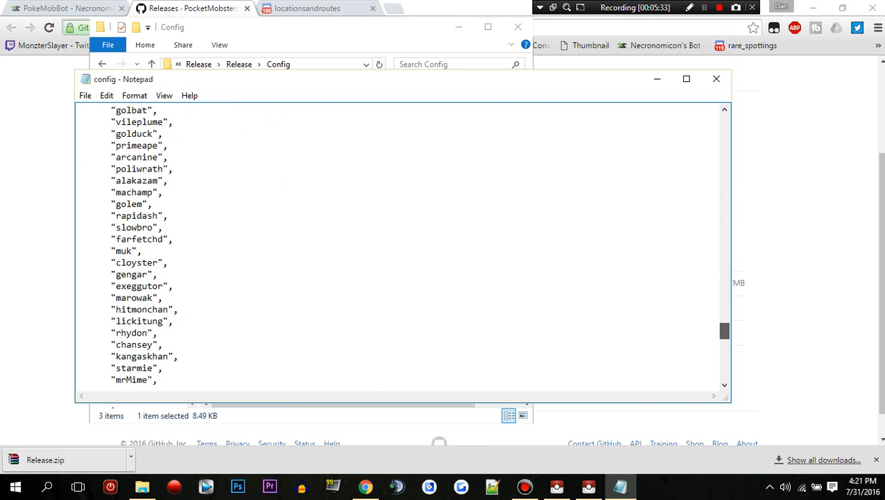
scroll(down, 3)
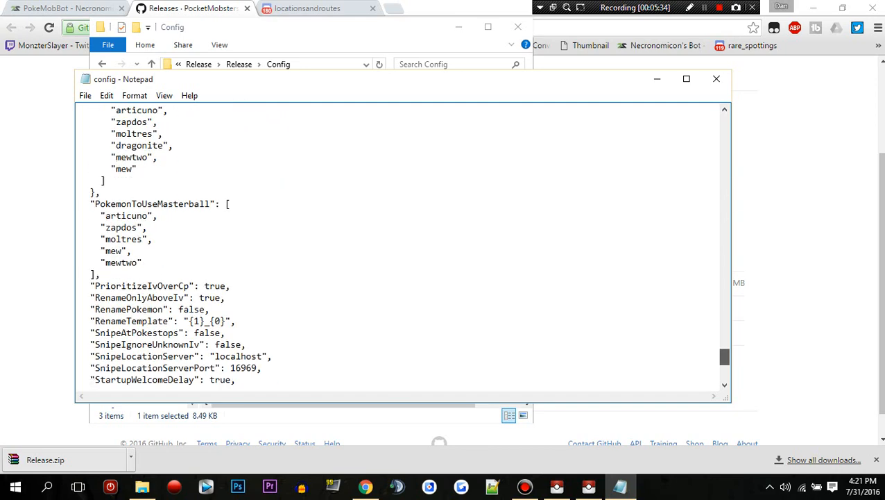
scroll(down, 3)
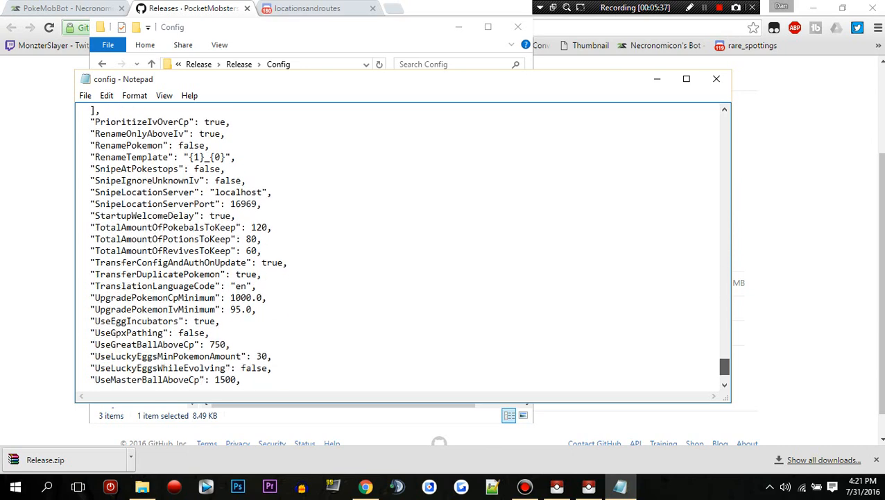
scroll(up, 3)
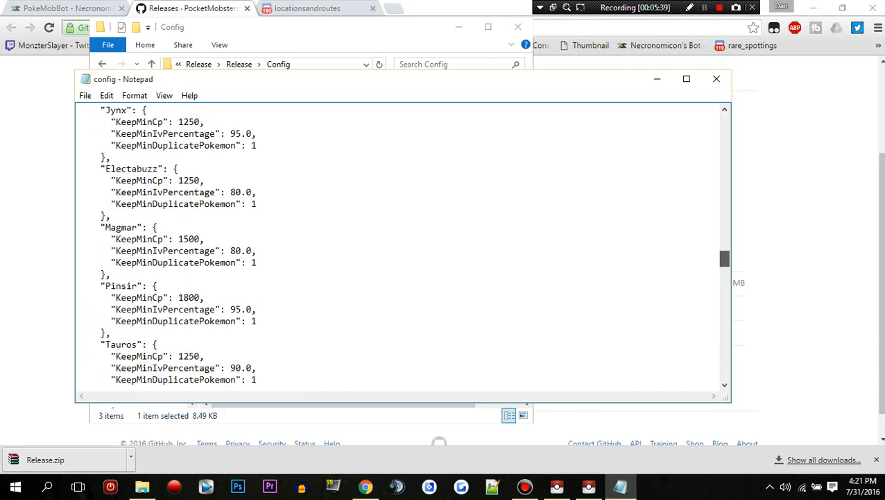
scroll(up, 3)
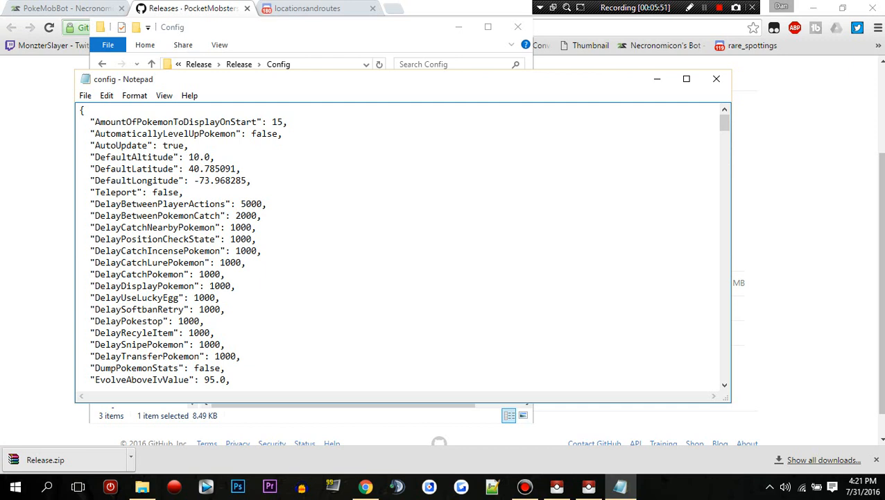
click(200, 169)
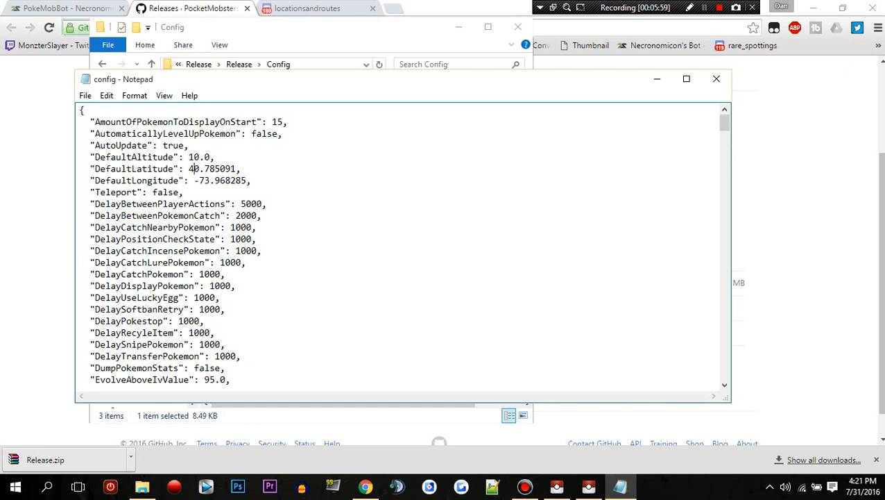
double_click(165, 192)
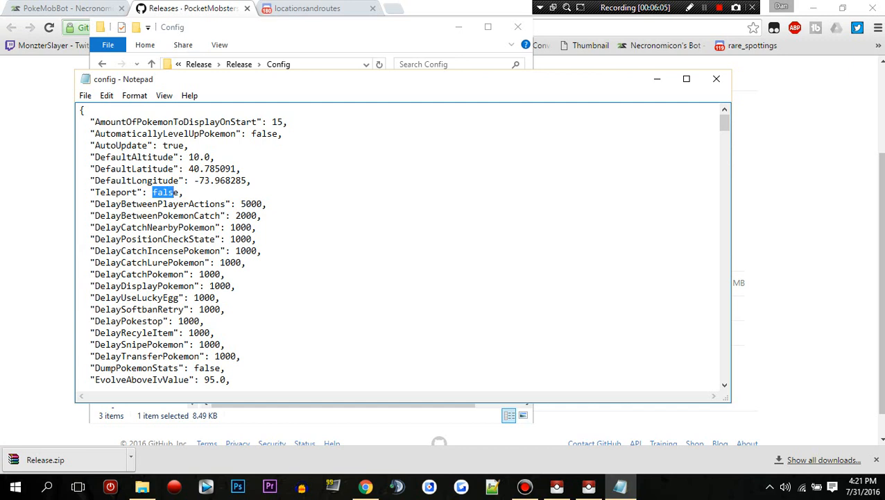
double_click(250, 203)
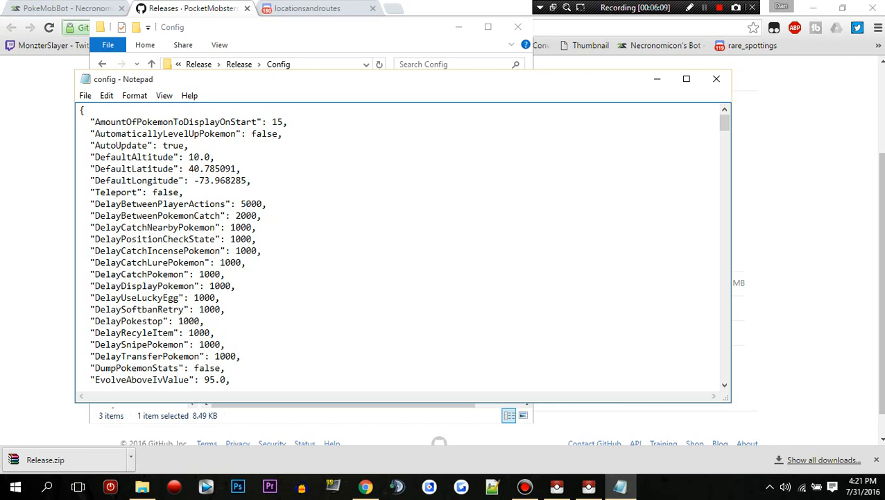
click(244, 202)
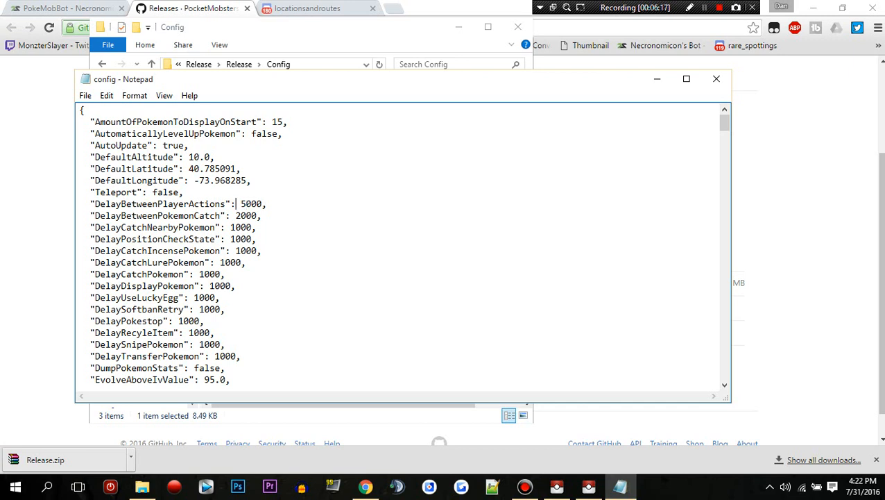
drag(242, 202, 224, 274)
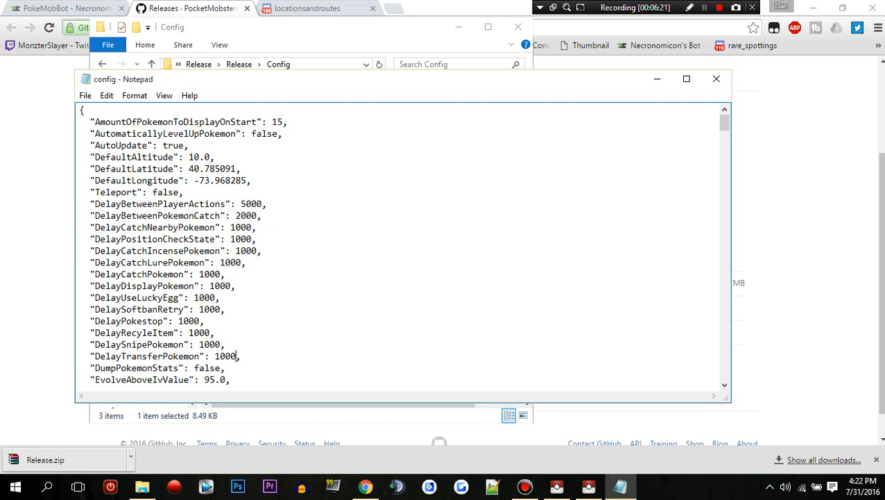
scroll(down, 3)
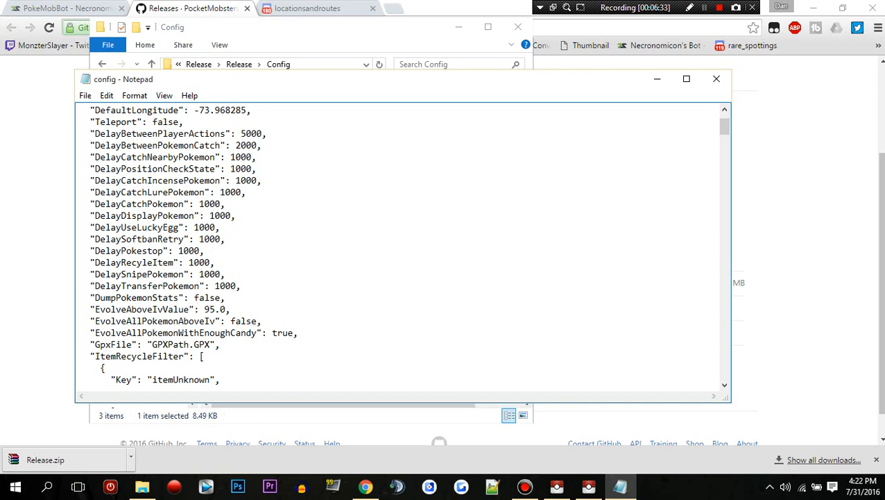
Set EvolveAllPokemonWithEnoughCandy to false and move down to the item recycle filter
click(226, 296)
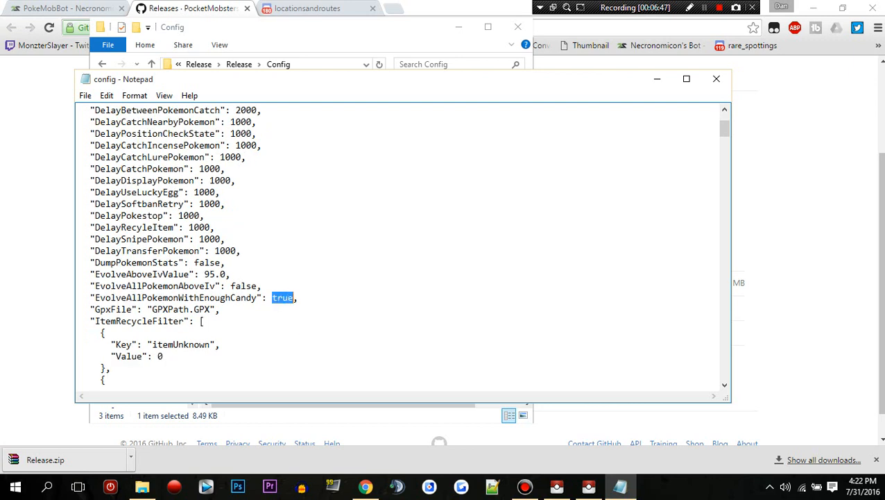
text(false)
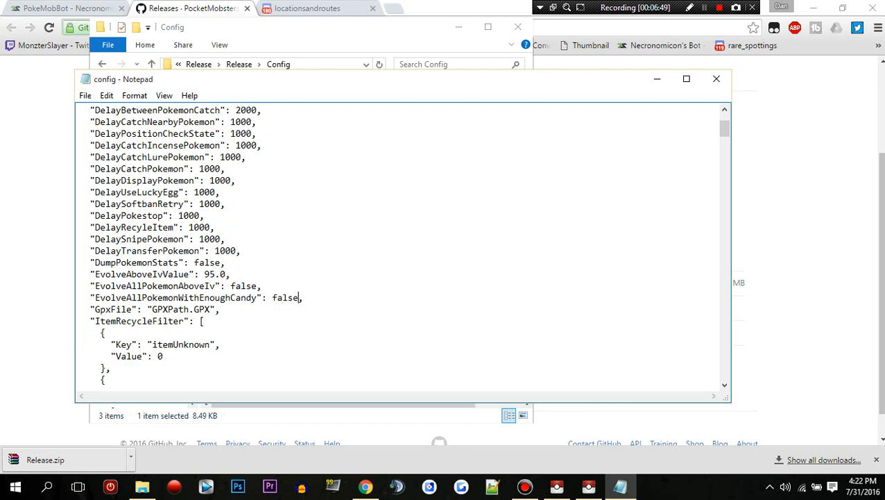
scroll(down, 3)
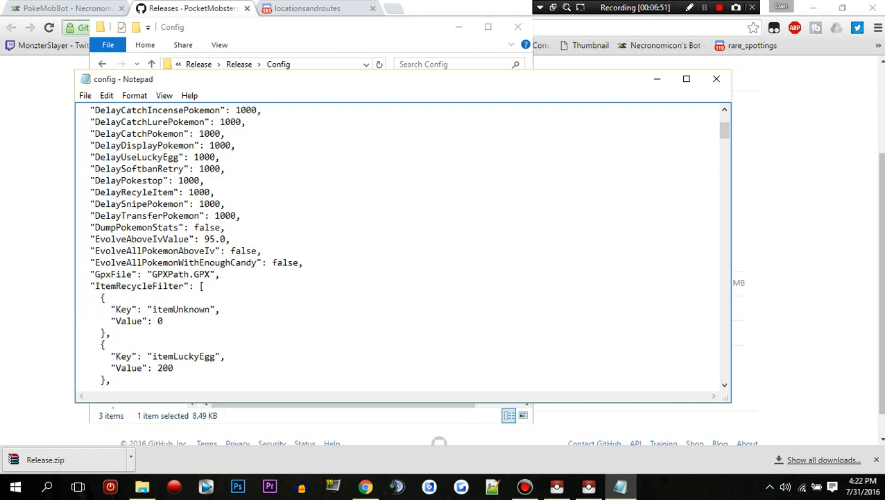
double_click(187, 275)
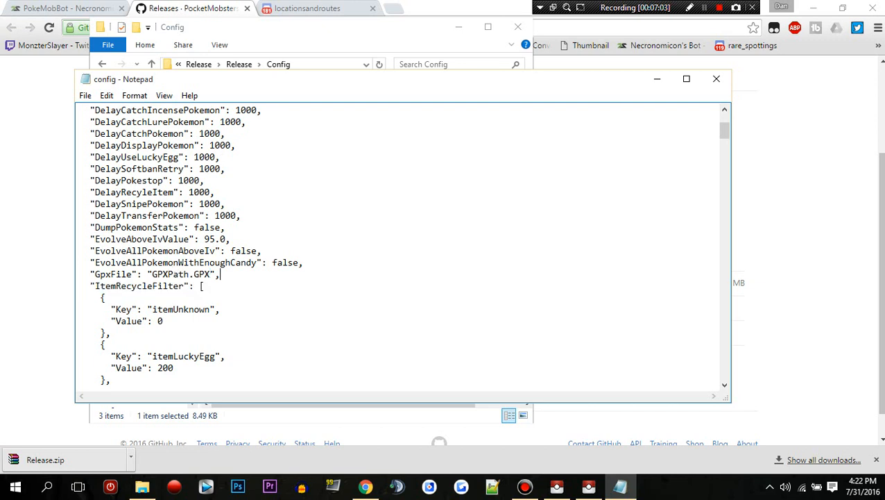
Scroll past the item recycle filter to the KeepMinCp and KeepMinDuplicatePokemon settings
scroll(down, 3)
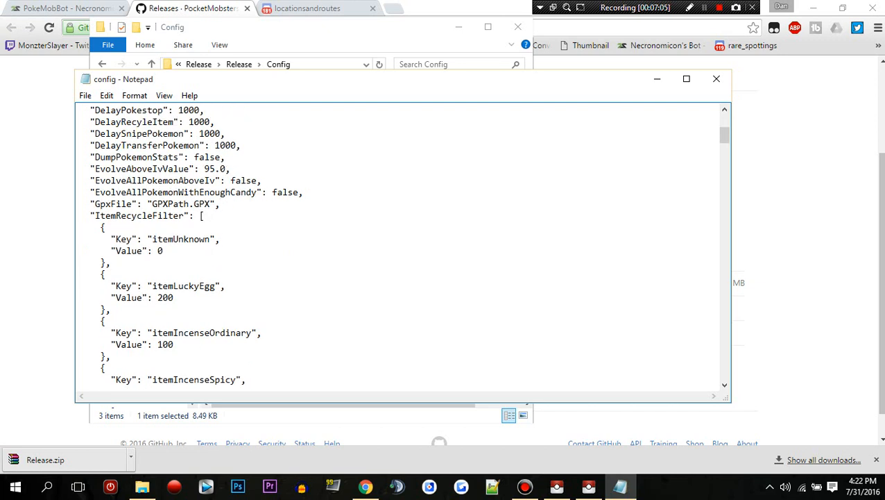
scroll(down, 3)
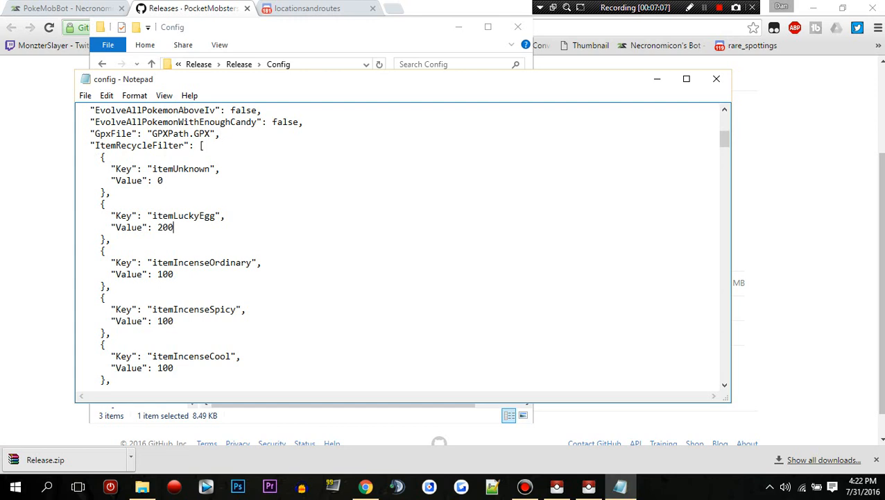
scroll(down, 3)
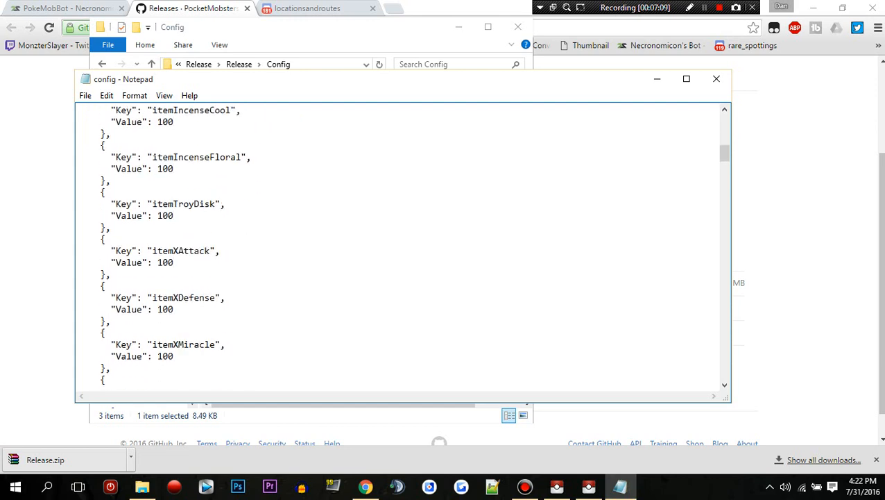
scroll(down, 3)
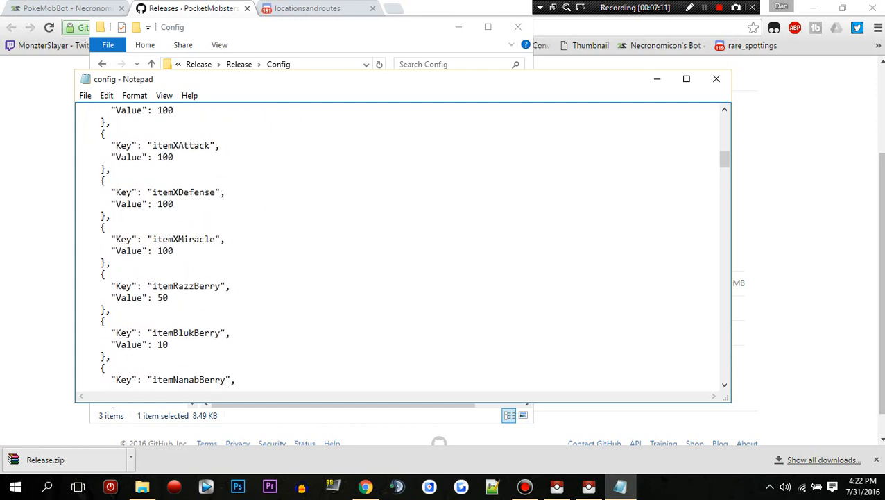
scroll(down, 3)
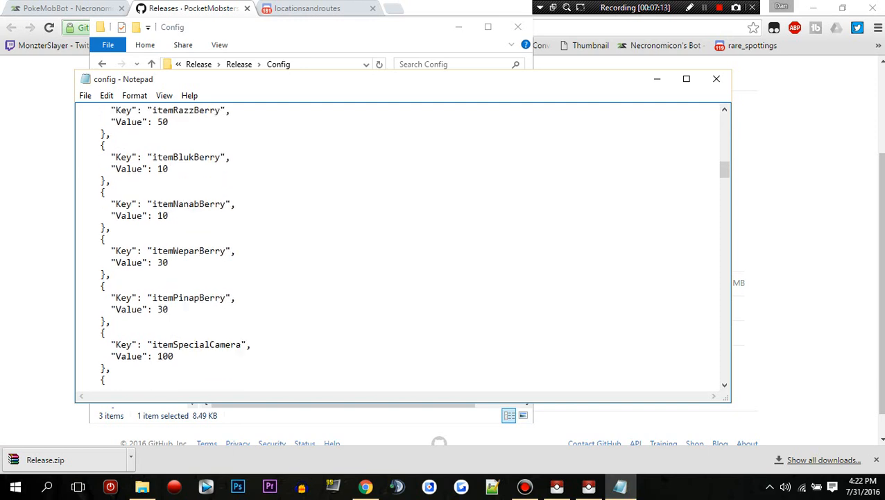
scroll(down, 3)
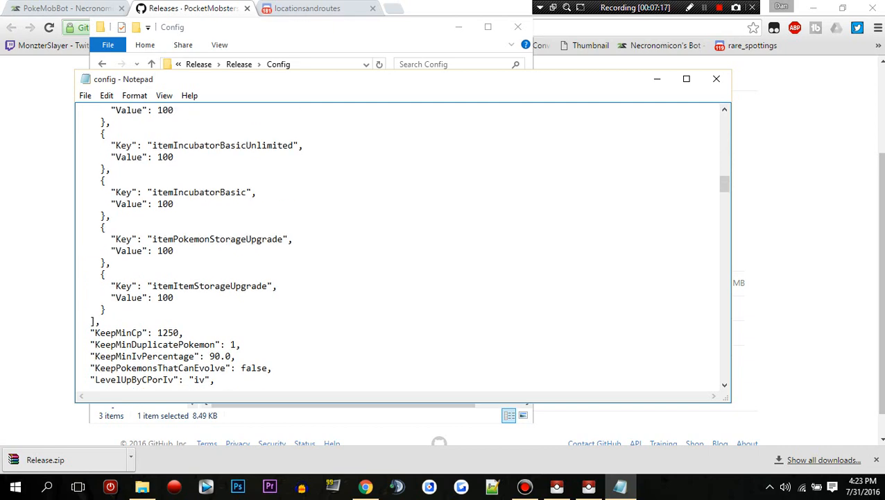
scroll(down, 3)
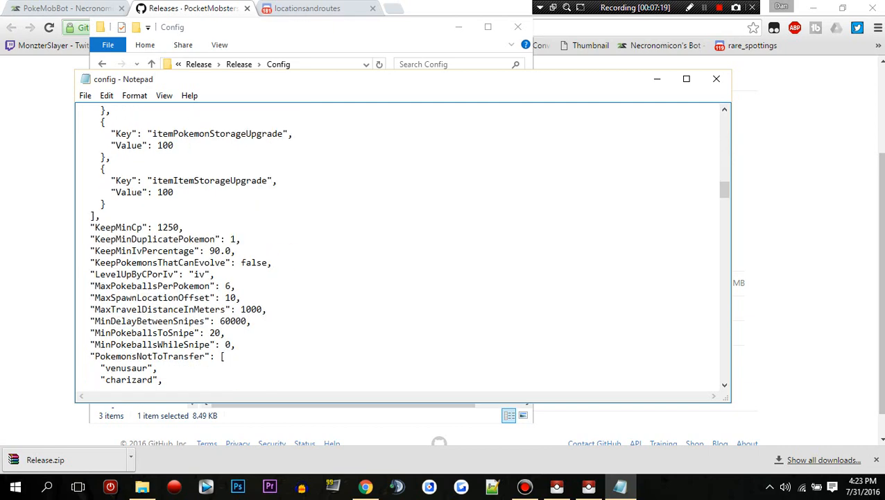
scroll(down, 3)
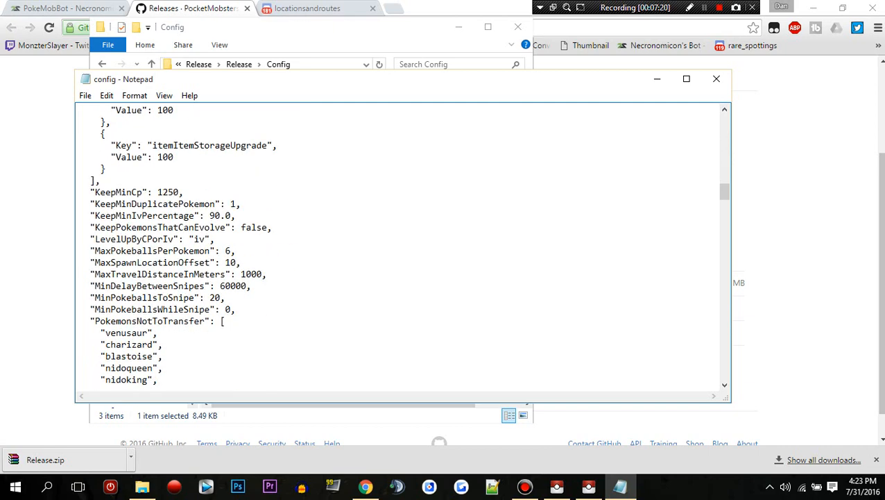
Set KeepMinDuplicatePokemon to 5 in place of 1
double_click(167, 191)
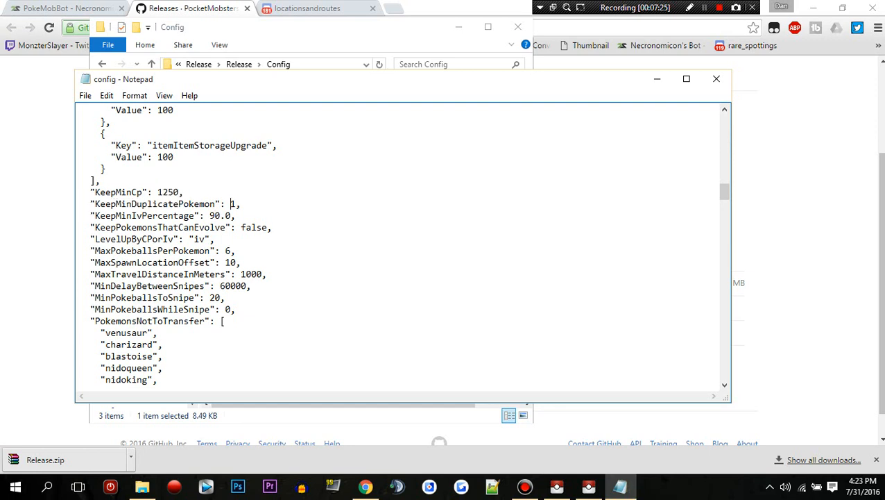
double_click(233, 203)
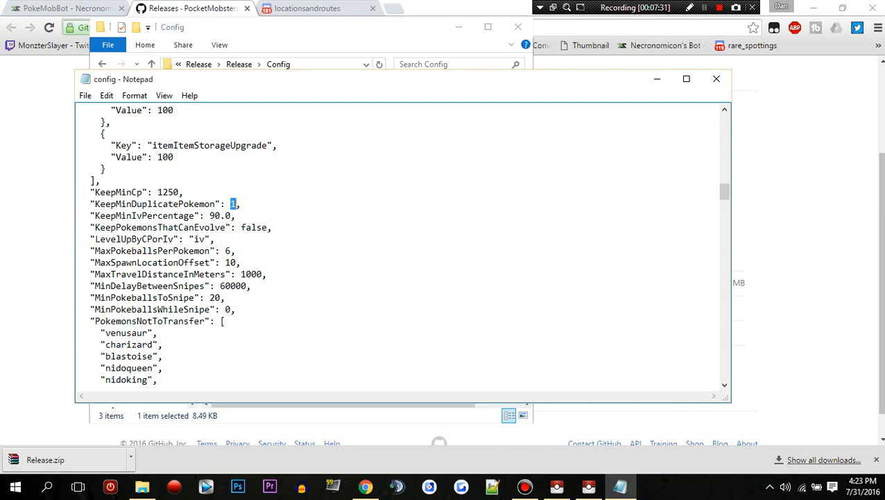
text(3)
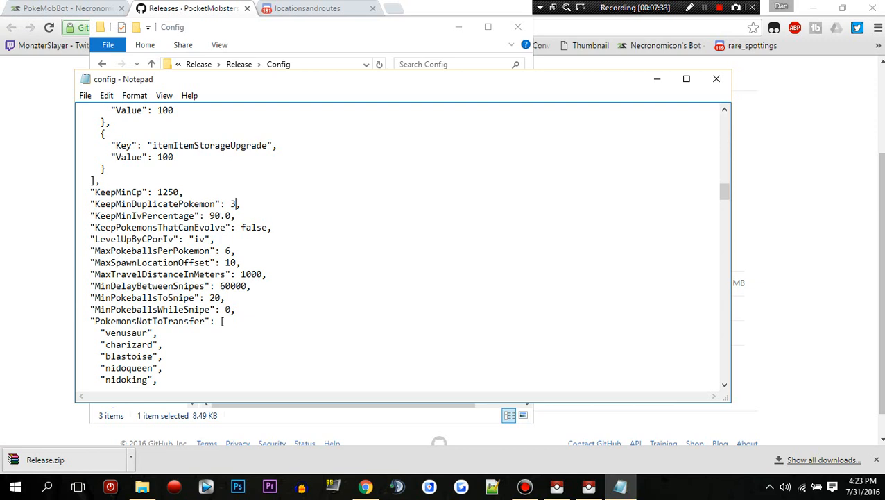
text(6)
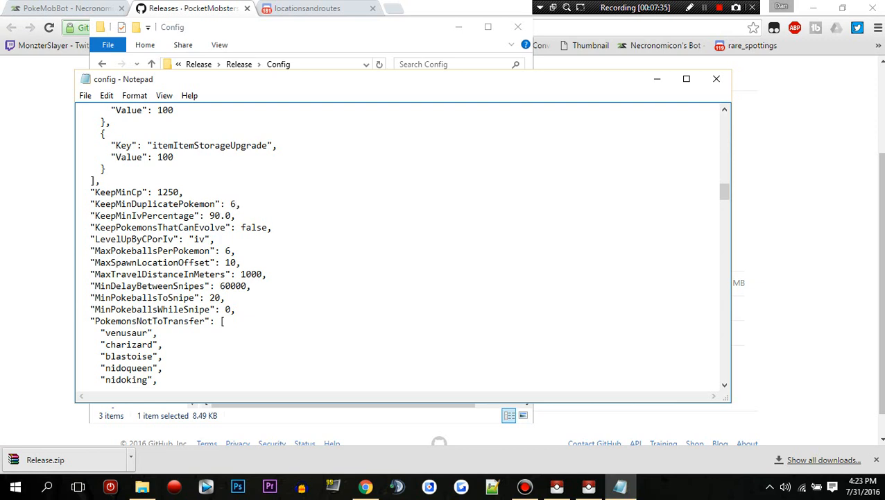
text(5)
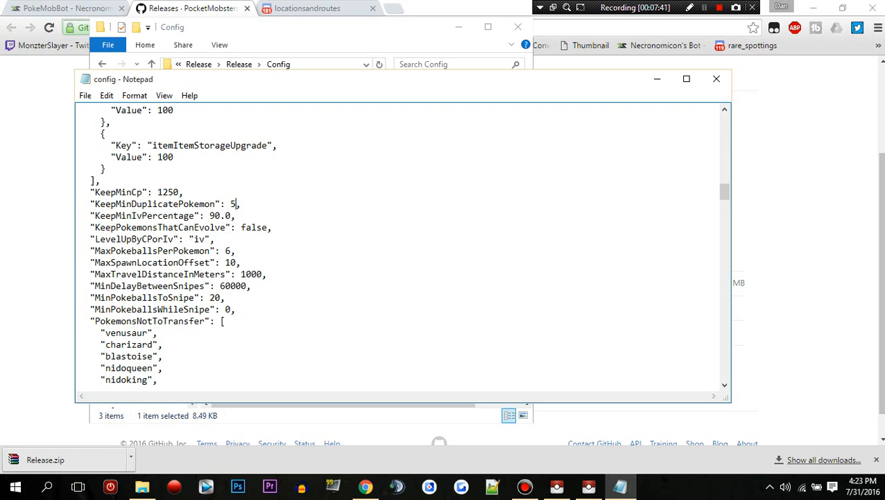
Review KeepMinIvPercentage 90.0, MinPokeballsToSnipe 20 and MinPokeballsWhileSnipe 0 unchanged
double_click(219, 215)
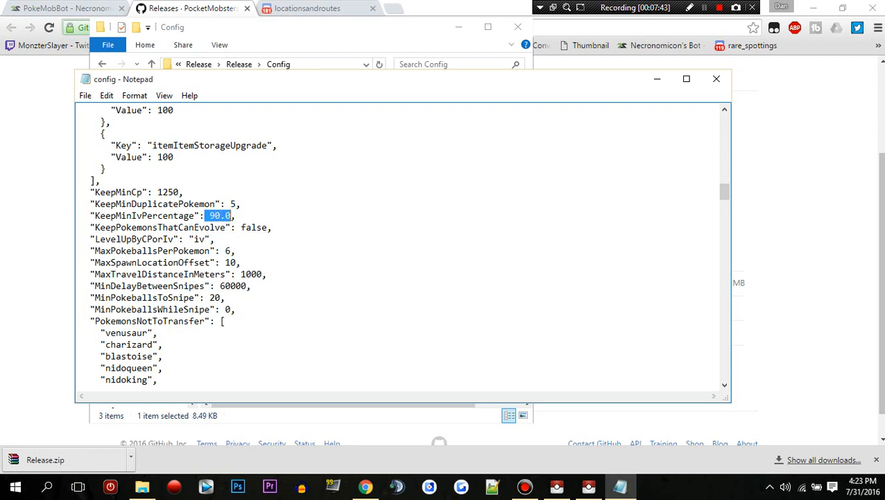
scroll(down, 3)
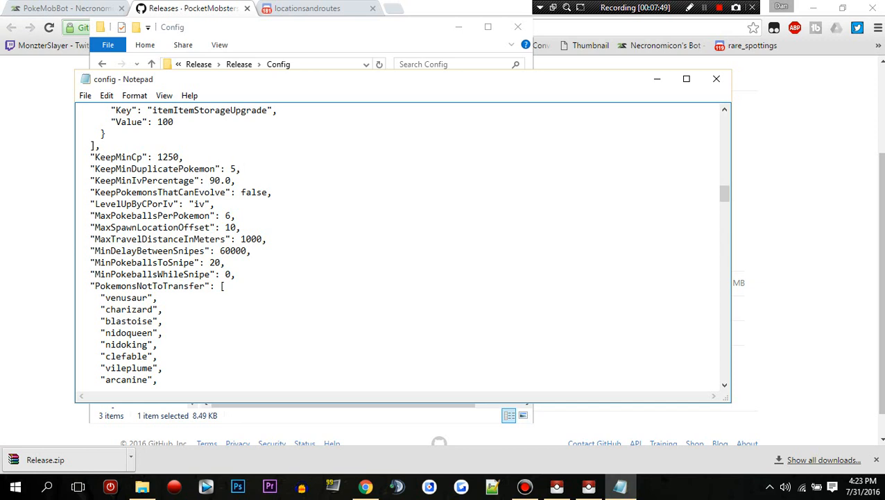
click(241, 169)
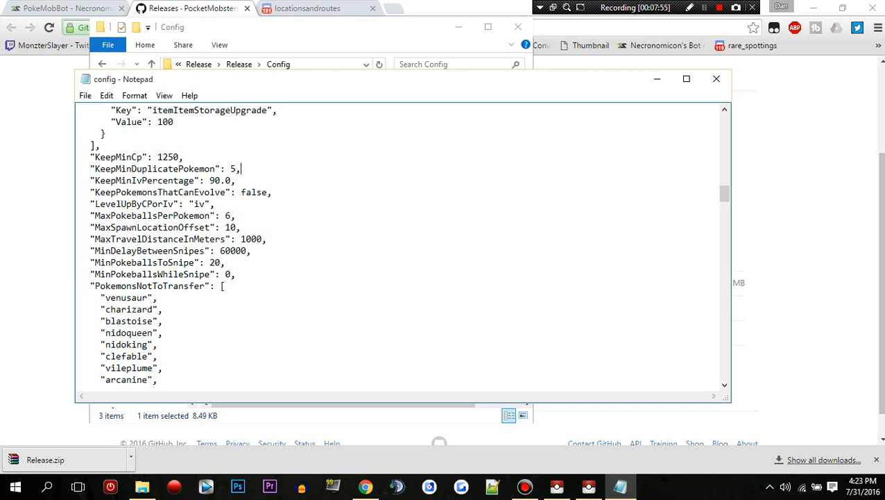
double_click(226, 215)
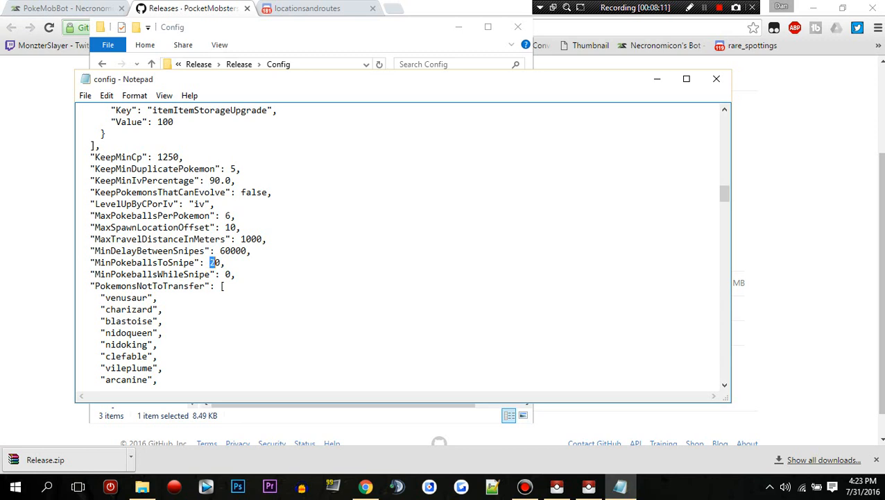
double_click(215, 263)
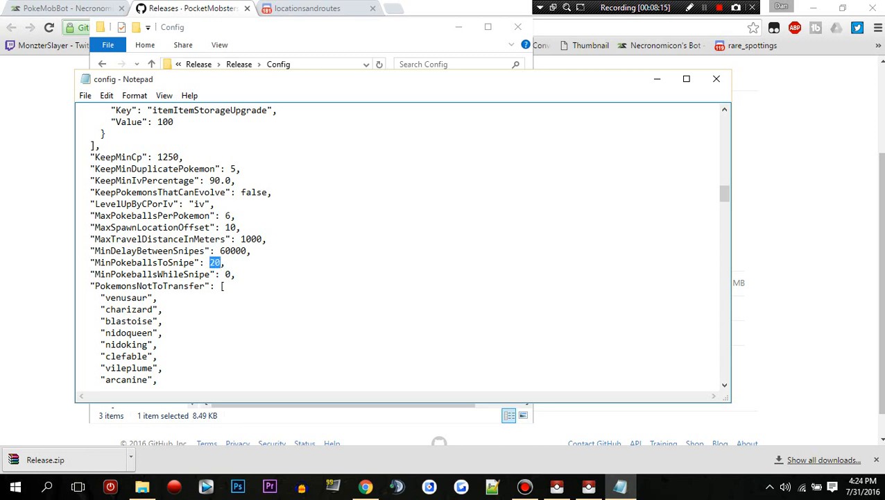
double_click(226, 274)
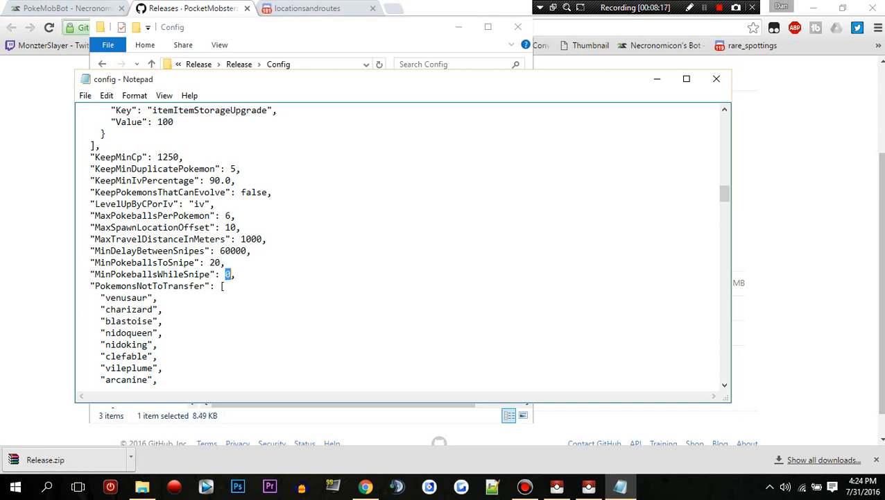
scroll(down, 3)
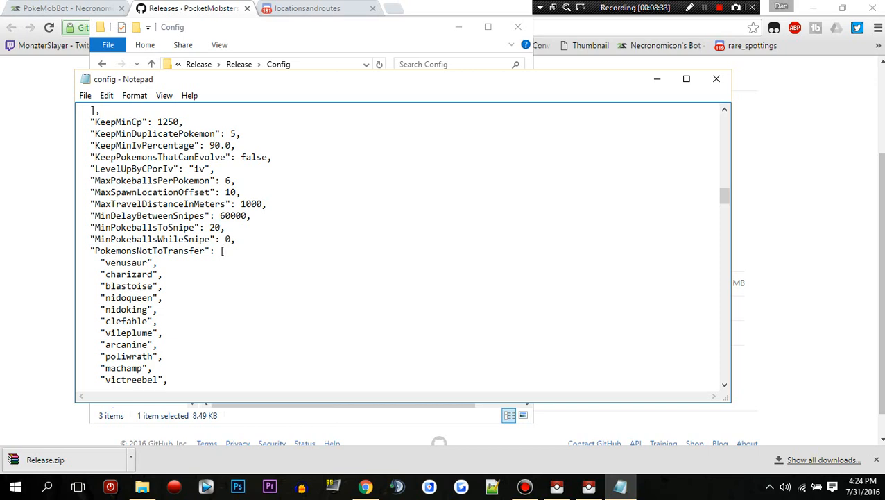
Scroll config.json past the transfer, evolve, ignore and filter lists down to the PokemonToSnipe coordinates
scroll(down, 3)
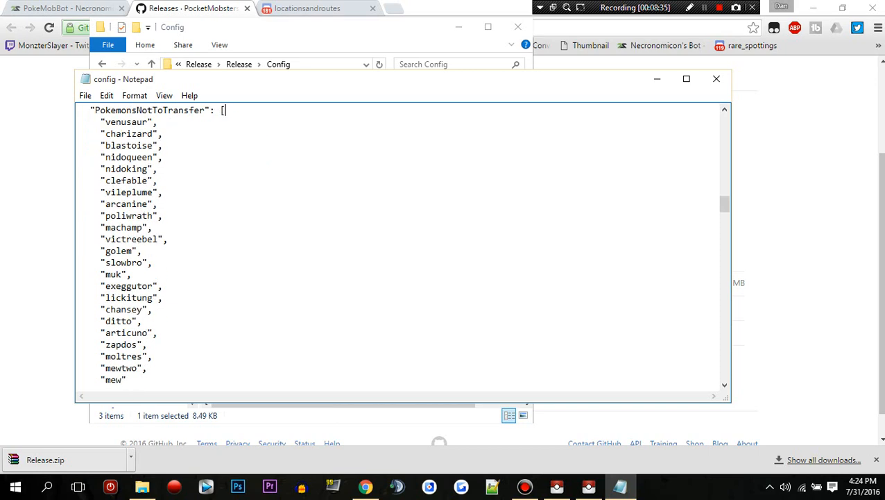
scroll(up, 3)
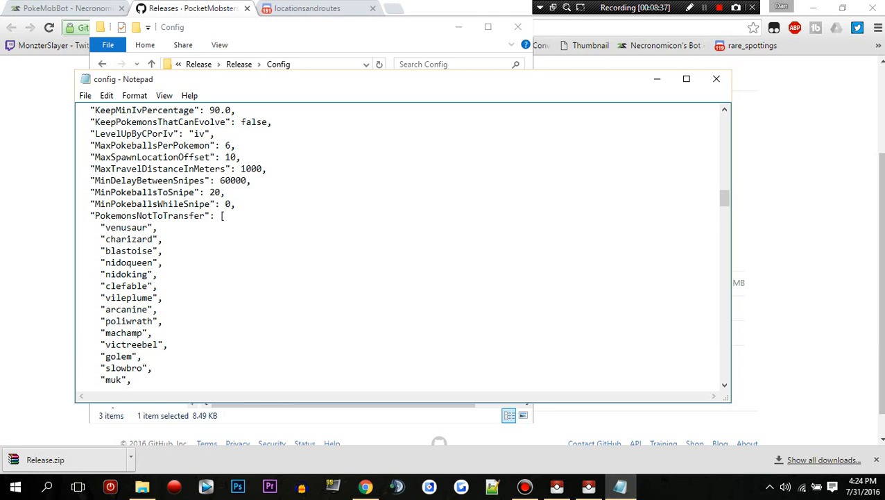
scroll(down, 3)
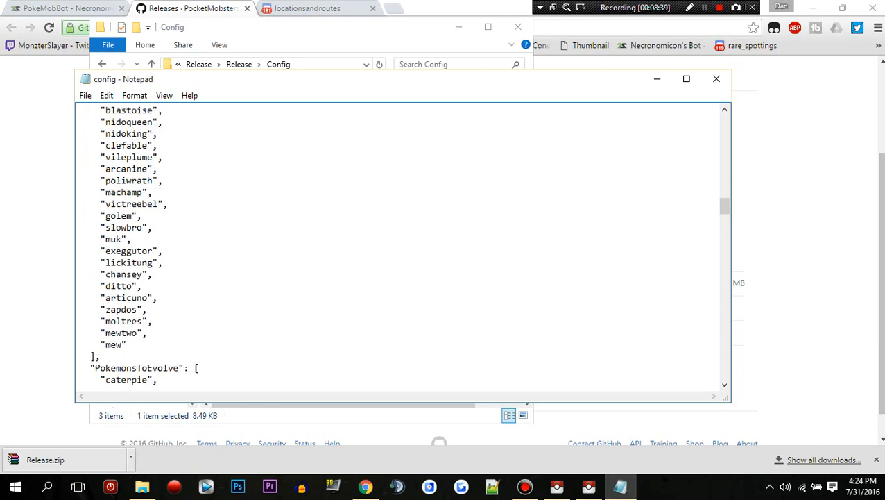
scroll(down, 3)
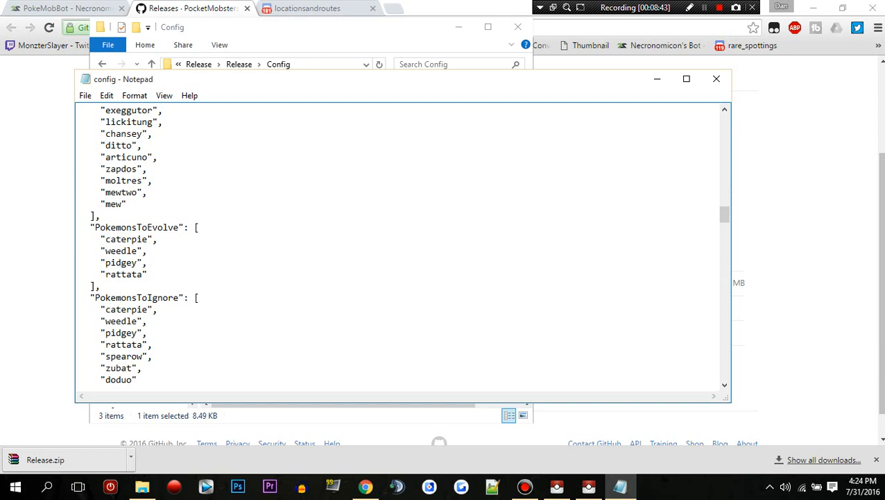
scroll(down, 3)
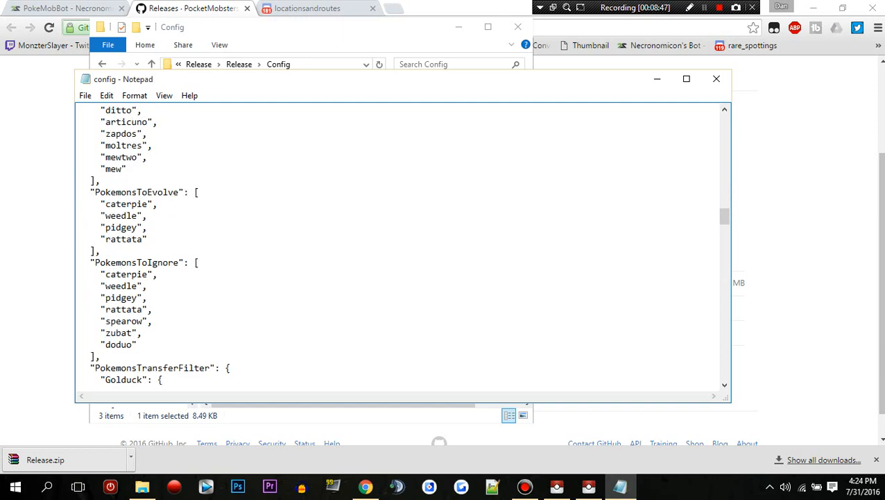
scroll(down, 3)
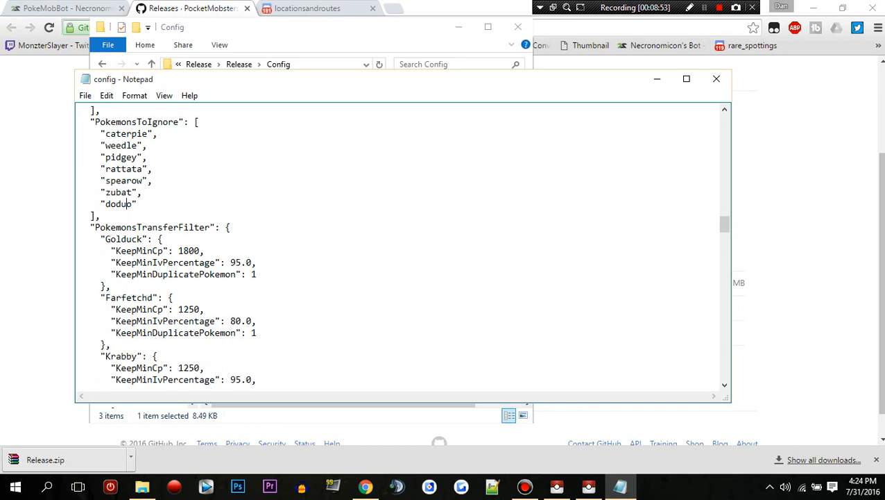
scroll(up, 3)
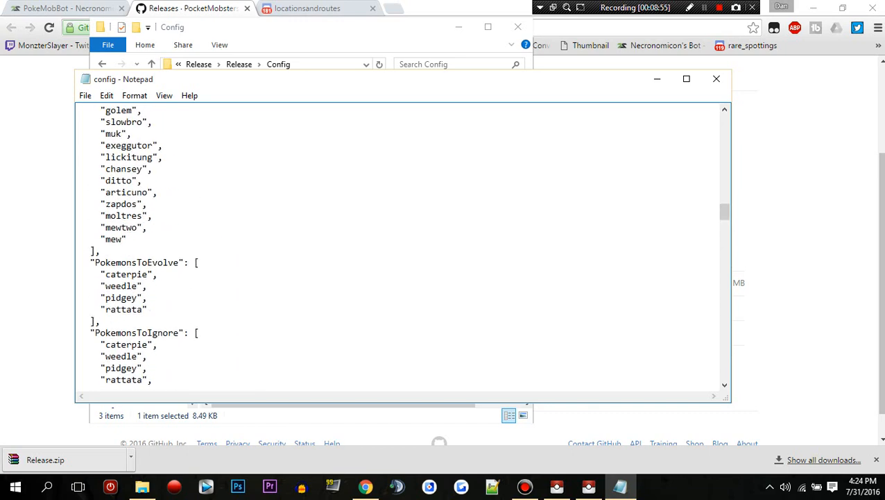
scroll(down, 3)
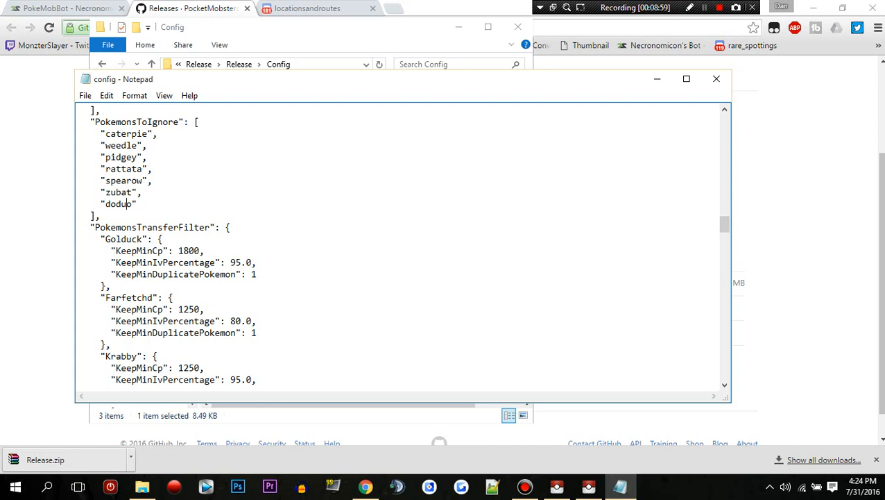
scroll(down, 3)
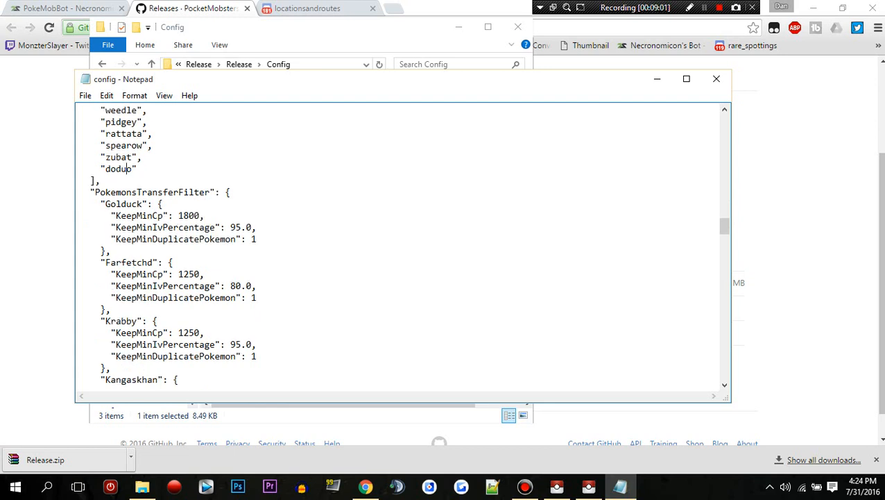
scroll(down, 3)
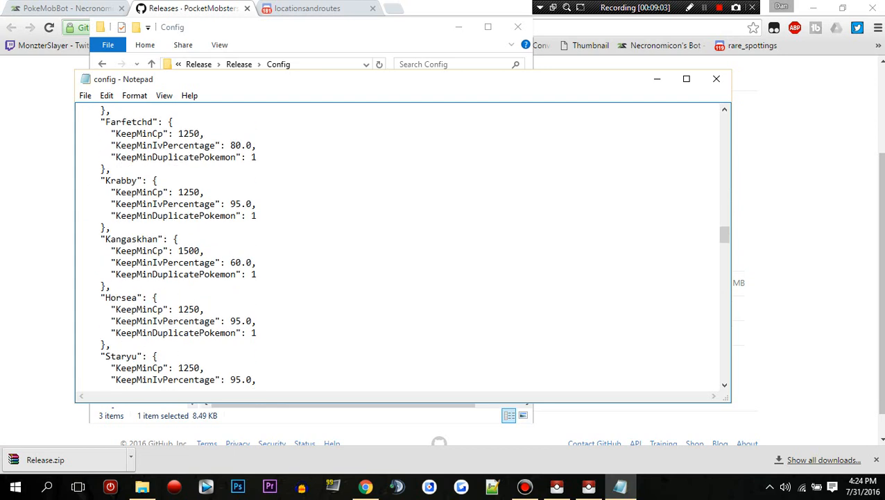
scroll(down, 3)
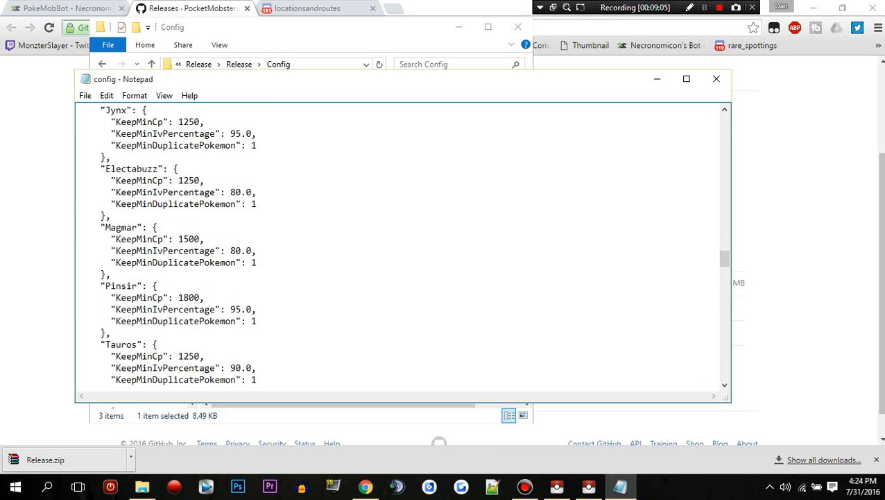
scroll(down, 3)
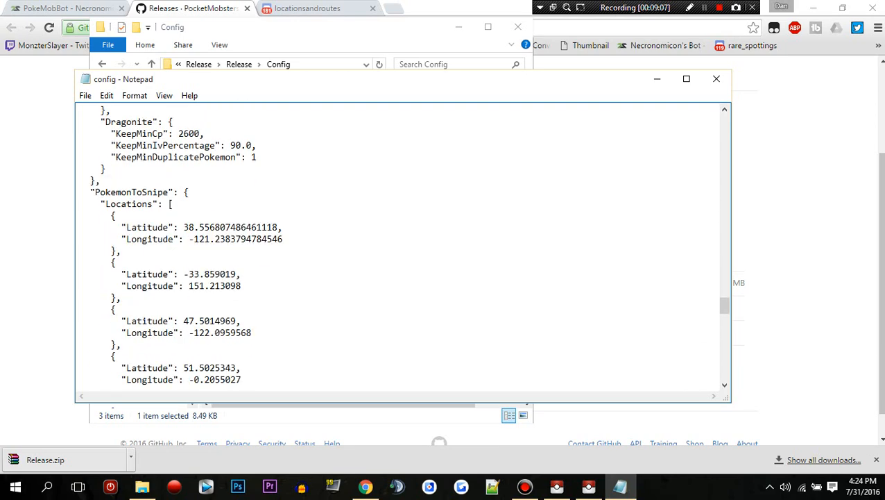
scroll(down, 3)
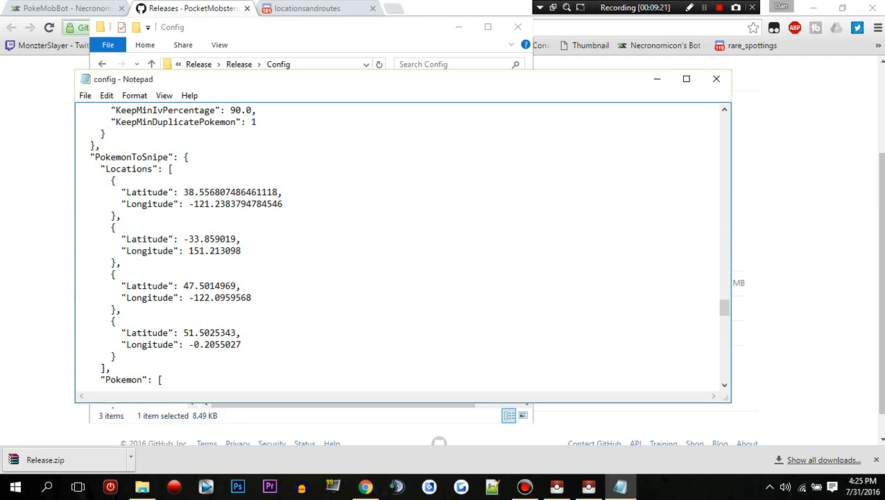
scroll(down, 3)
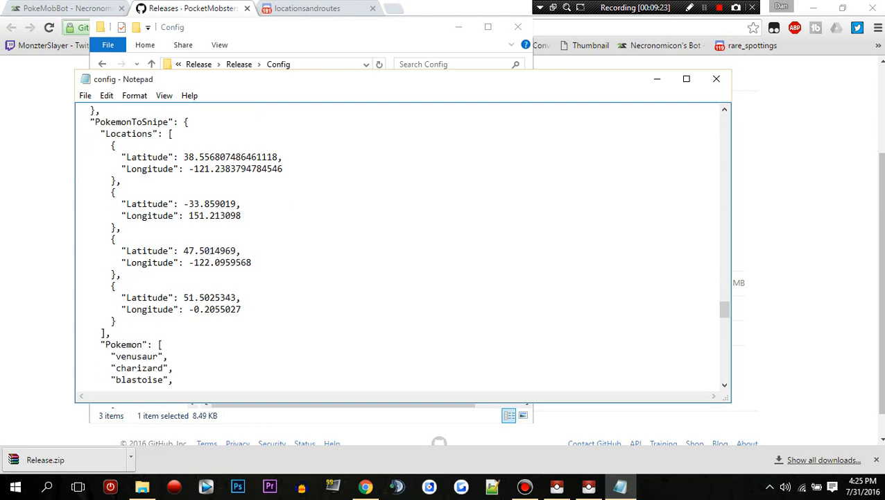
scroll(down, 3)
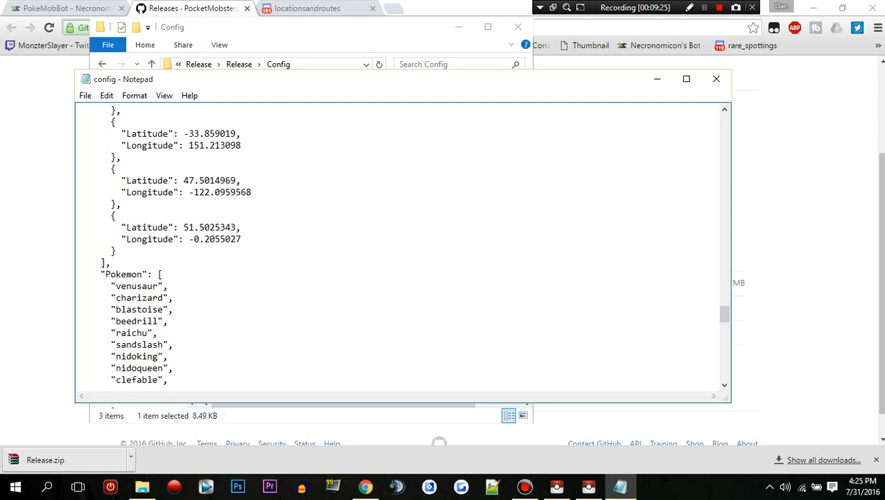
scroll(up, 3)
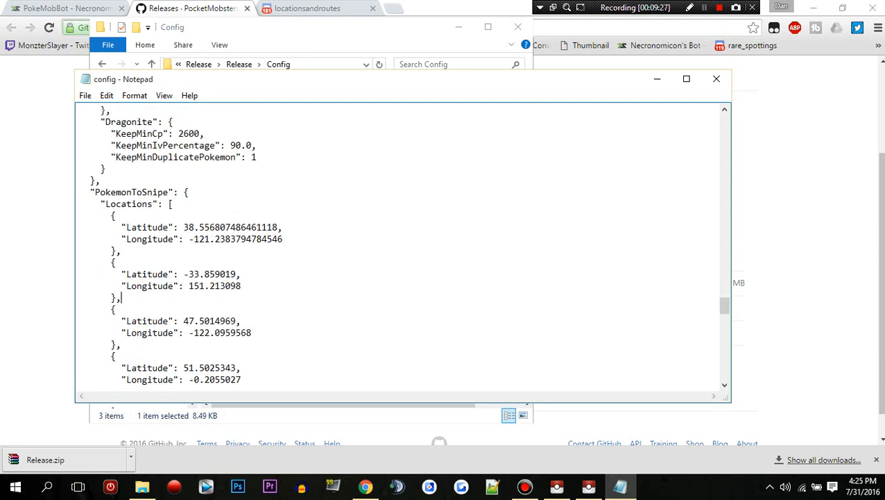
scroll(down, 3)
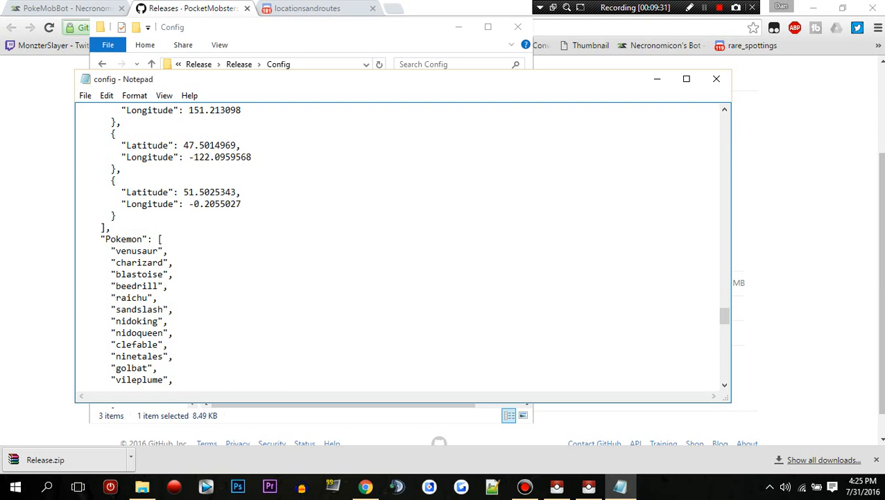
click(121, 122)
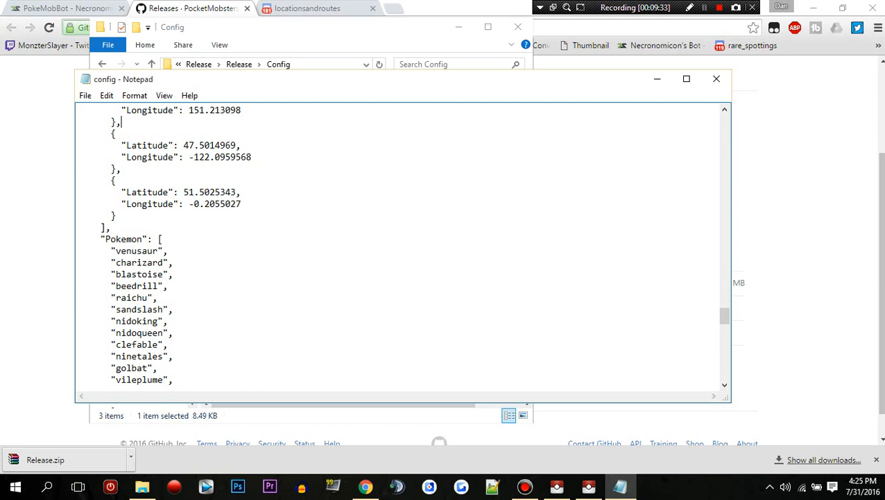
scroll(down, 3)
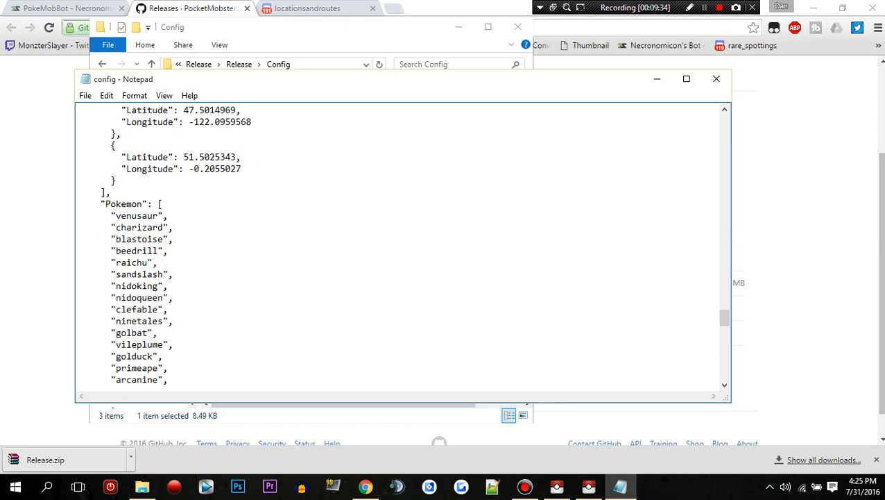
scroll(down, 3)
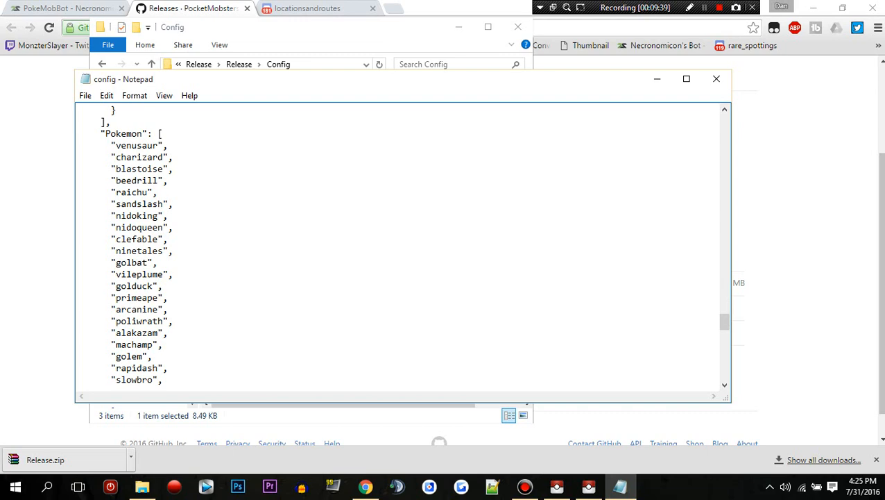
scroll(up, 3)
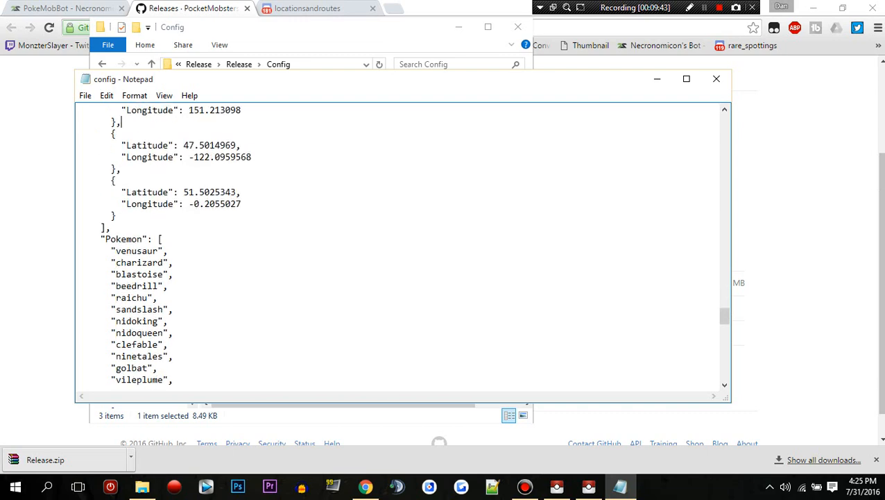
scroll(down, 3)
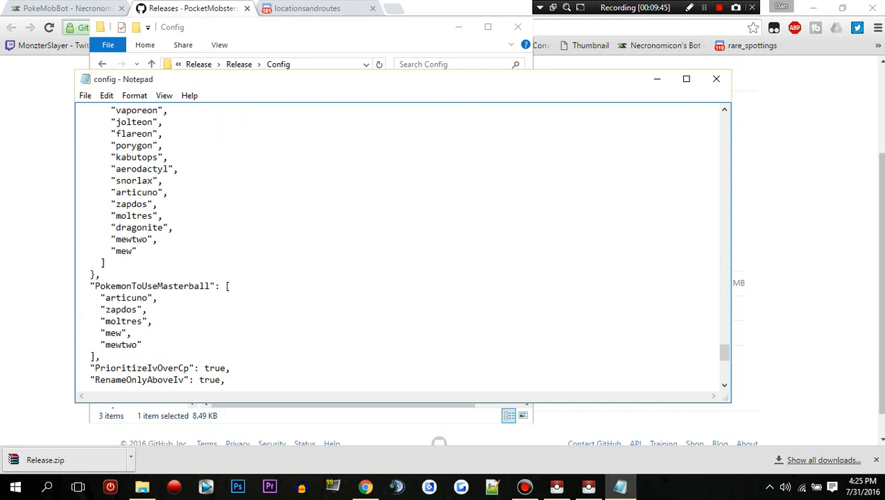
scroll(up, 3)
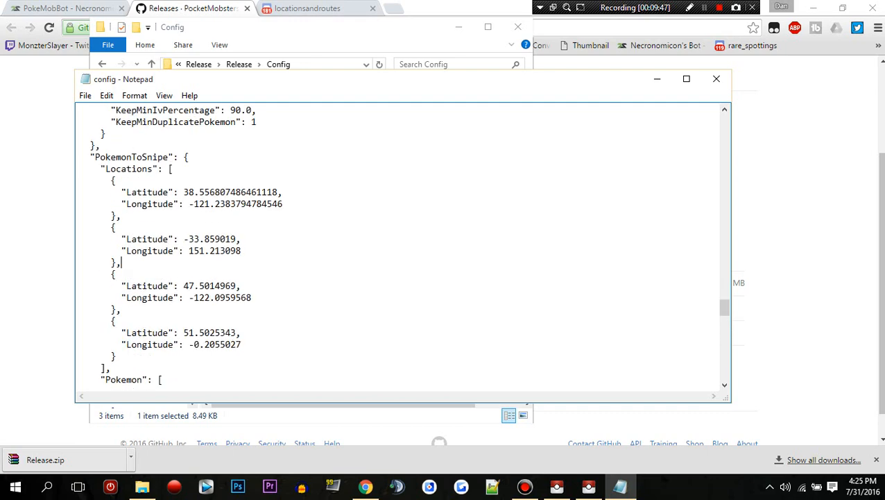
scroll(up, 3)
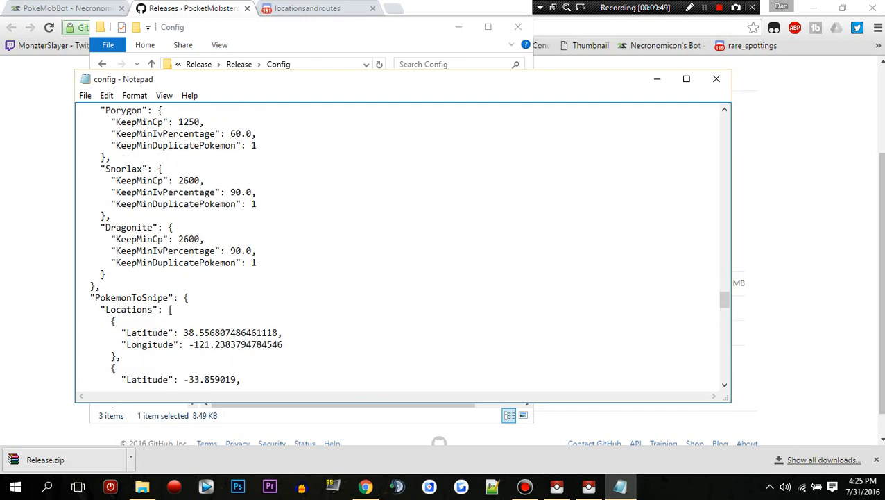
scroll(up, 3)
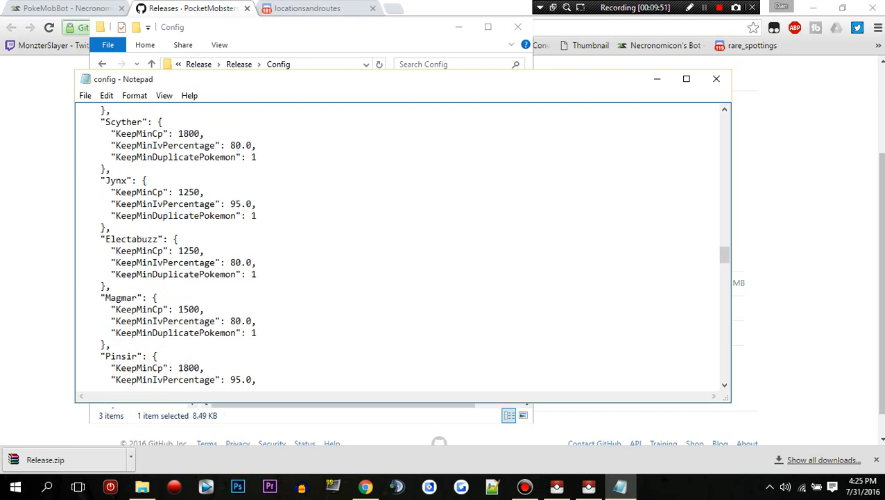
scroll(up, 3)
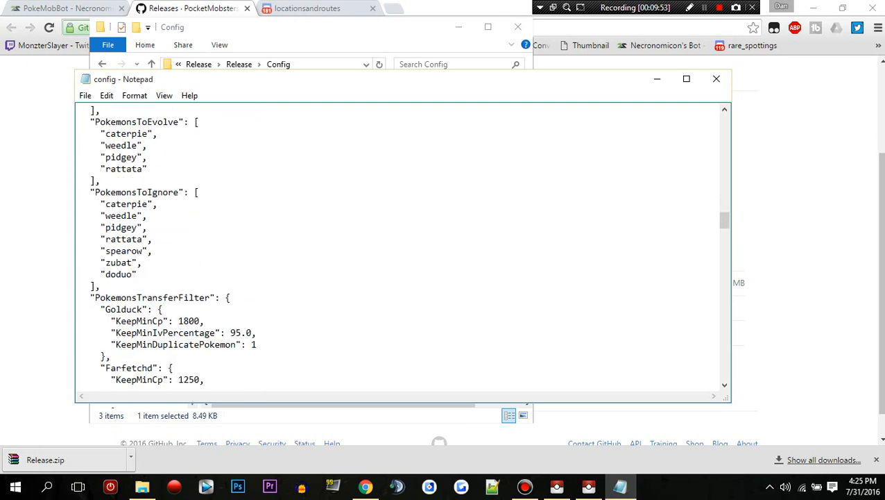
scroll(up, 3)
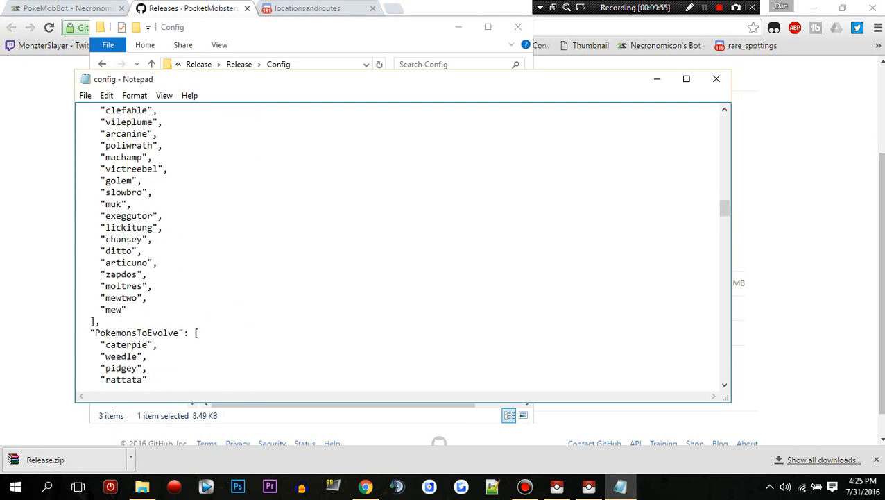
scroll(down, 3)
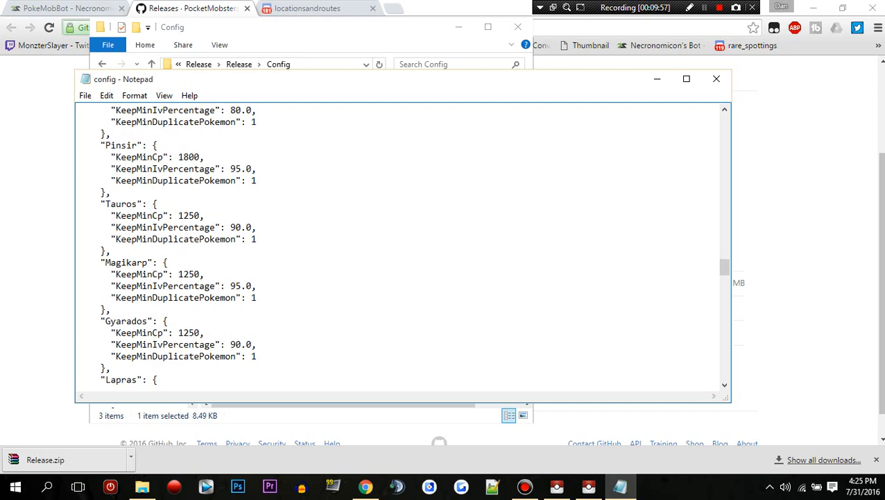
scroll(up, 3)
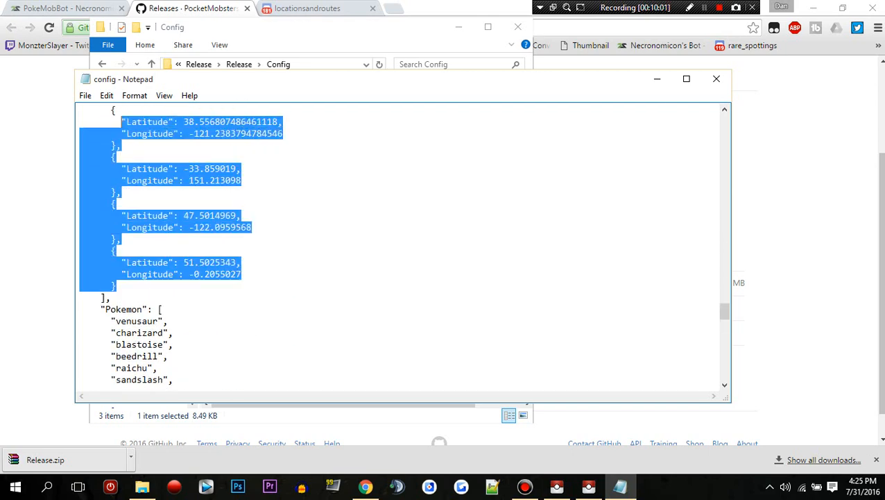
scroll(down, 3)
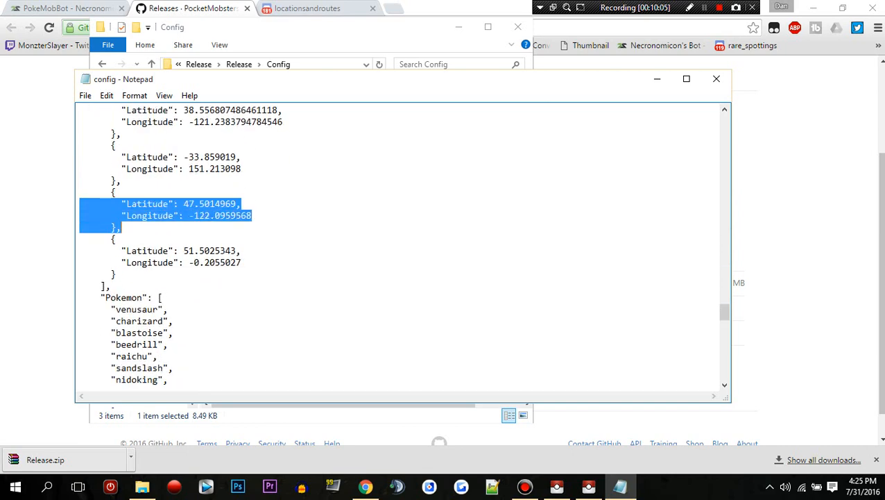
scroll(down, 3)
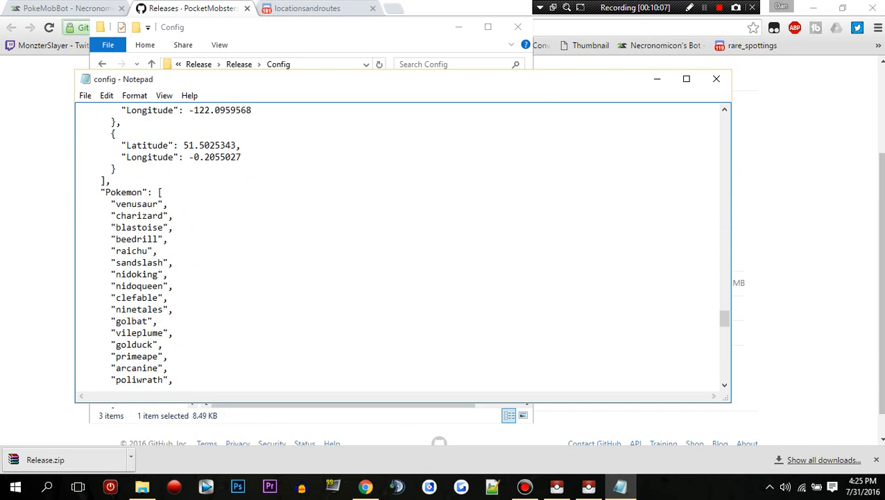
scroll(down, 3)
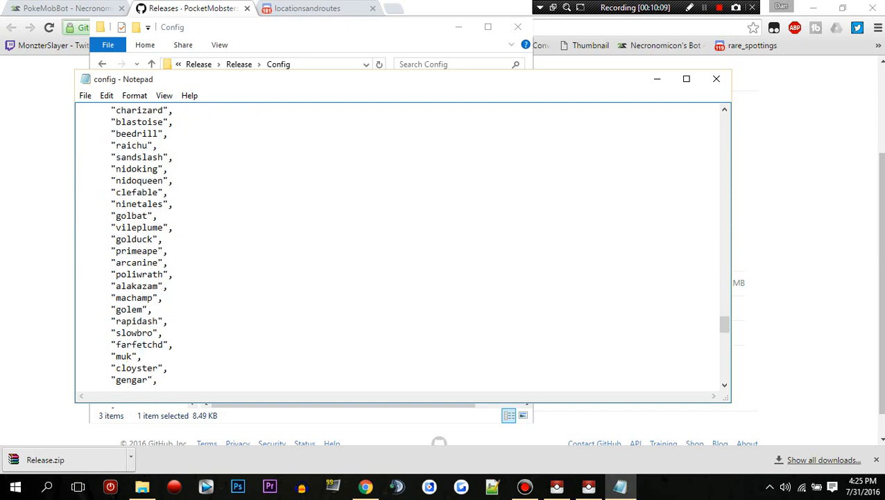
scroll(down, 3)
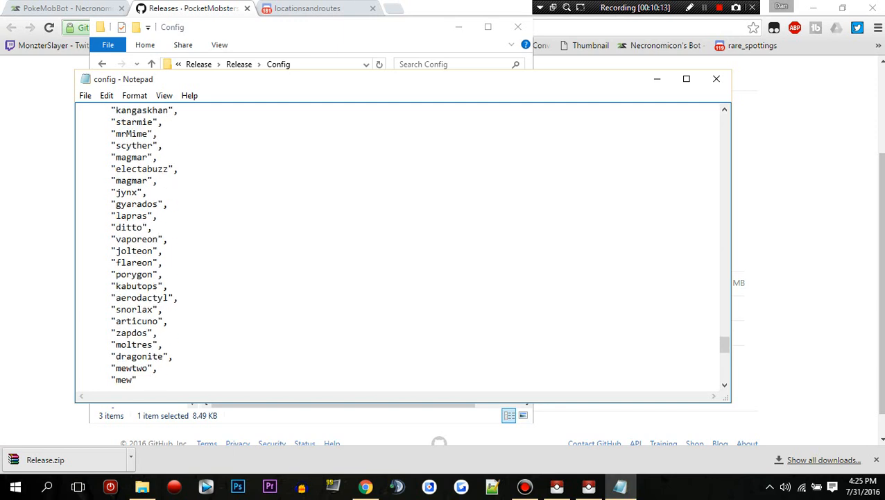
drag(125, 203, 159, 297)
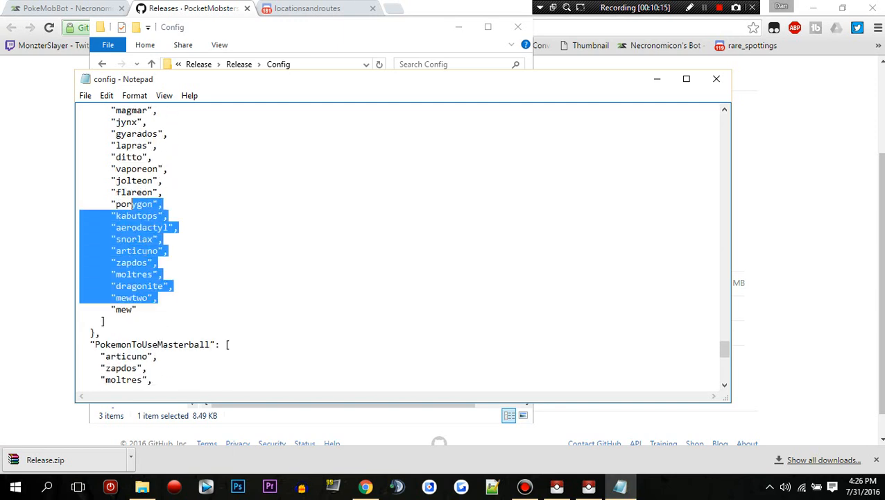
scroll(down, 3)
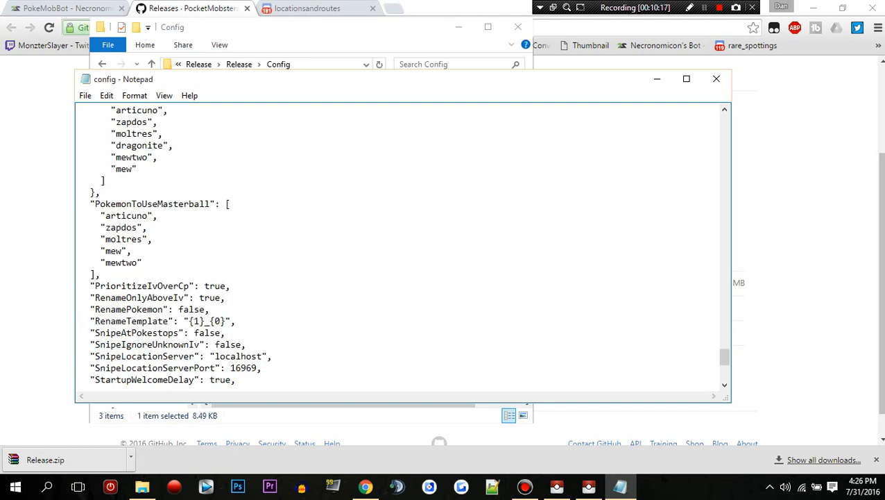
scroll(down, 3)
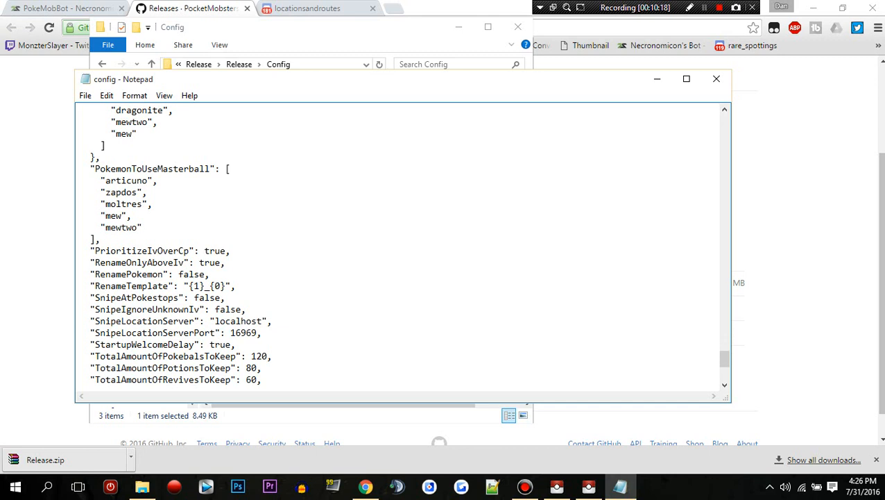
drag(105, 180, 127, 219)
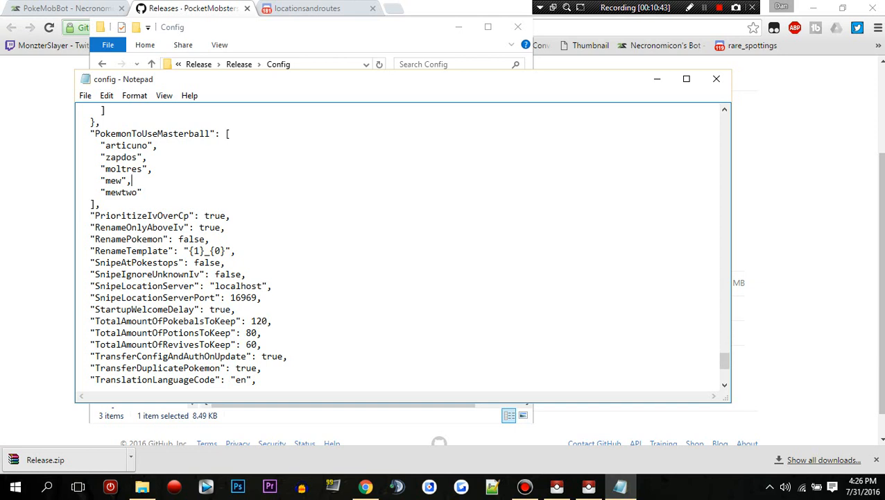
scroll(down, 3)
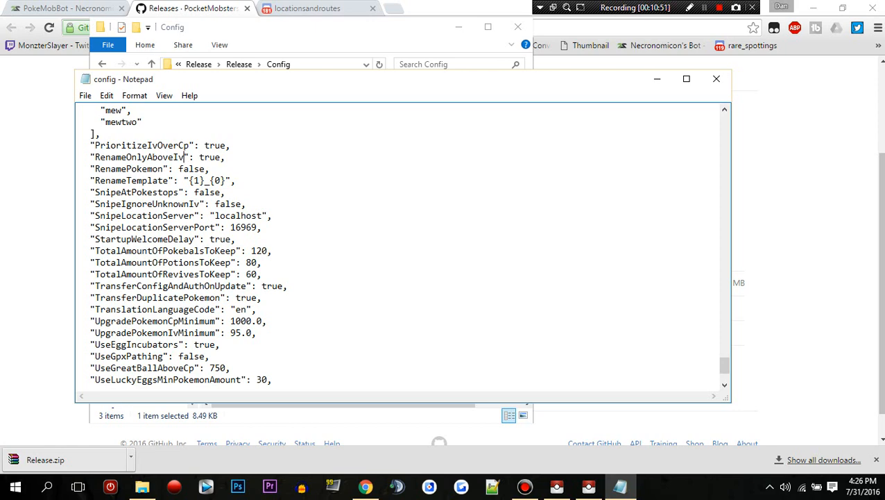
scroll(down, 3)
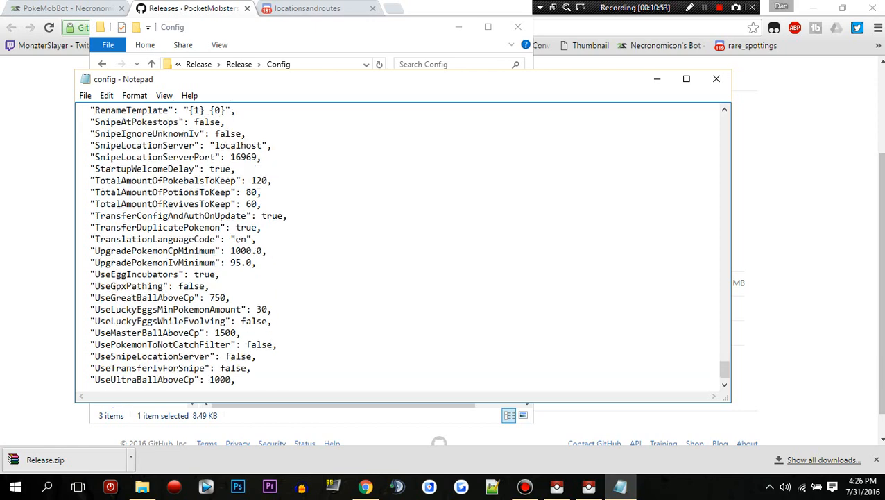
scroll(down, 3)
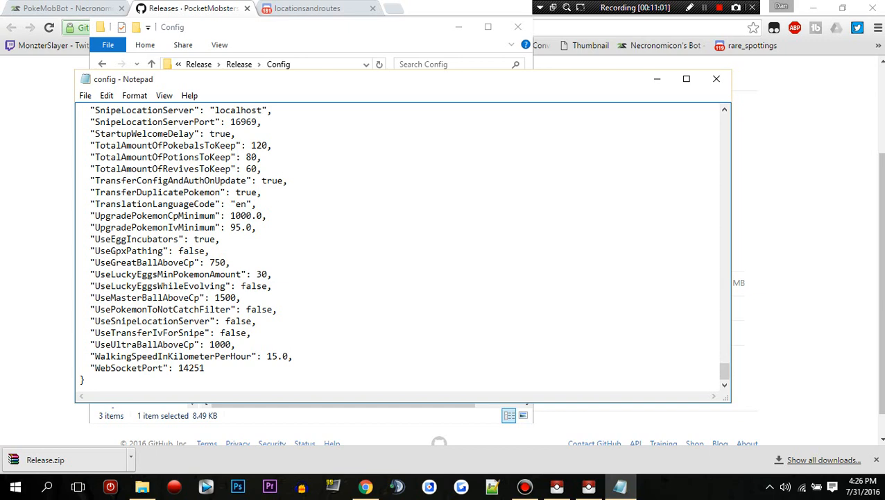
scroll(up, 3)
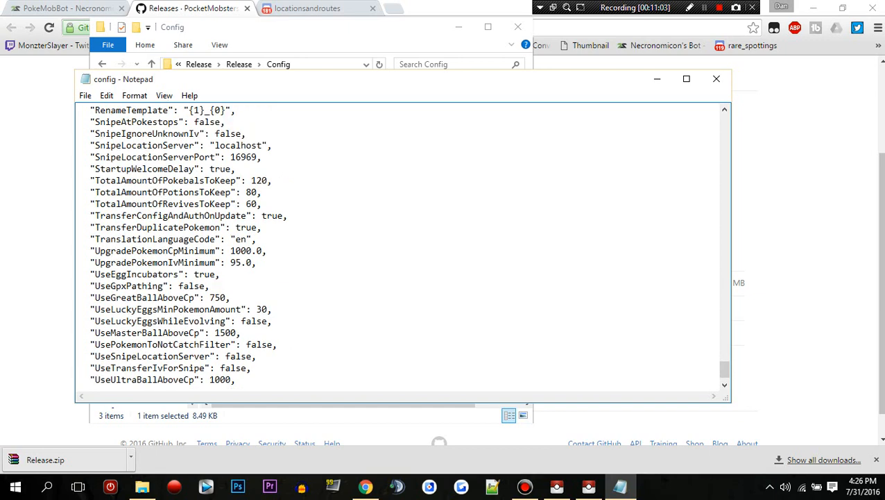
Launch PokeMobBot.exe from the Release folder so it updates and starts logging in
scroll(up, 3)
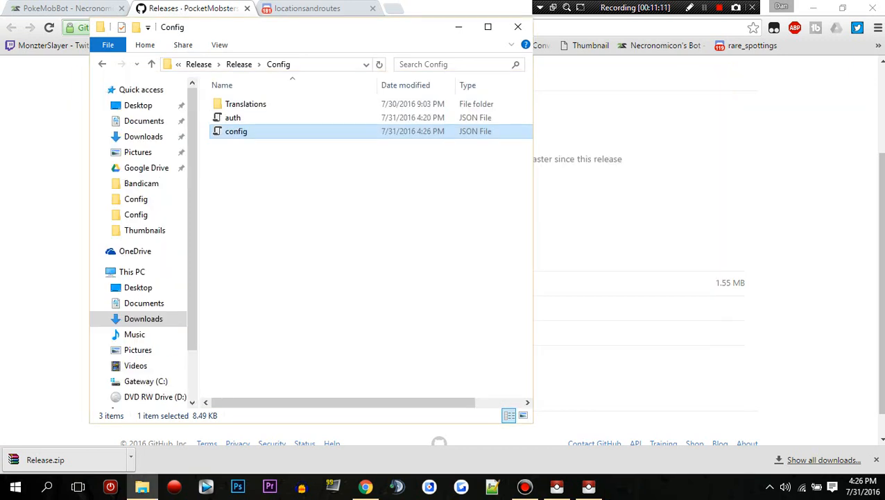
double_click(236, 130)
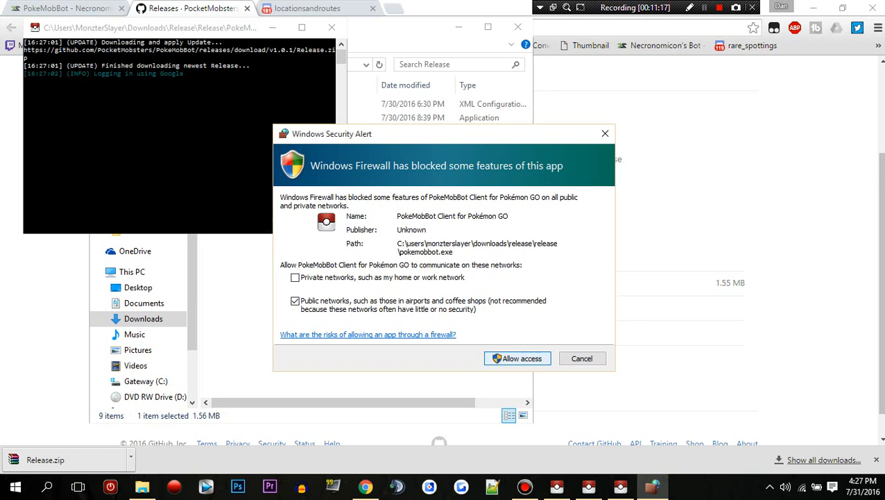
Allow the bot through Windows Firewall and let it run catching Pokémon and visiting PokéStops
click(516, 358)
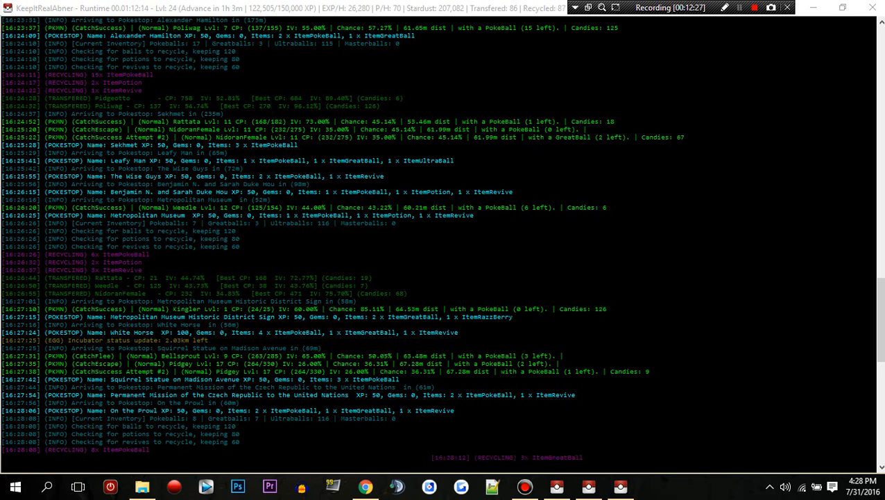
scroll(down, 3)
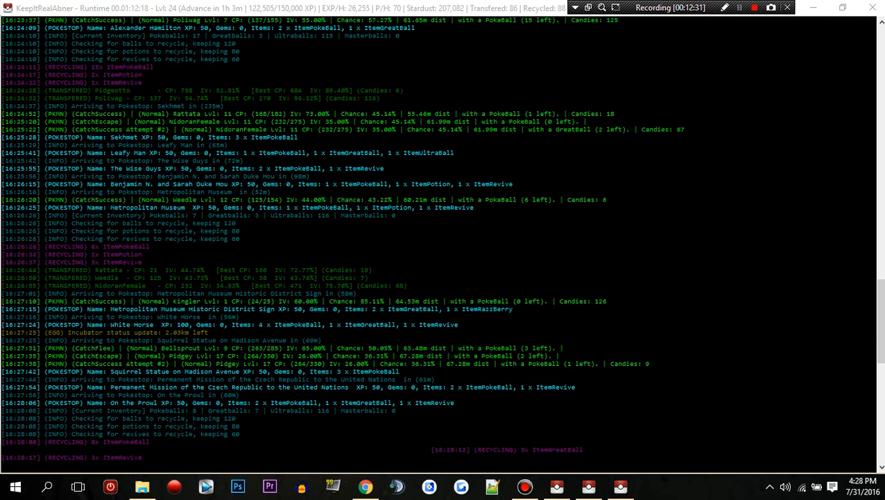